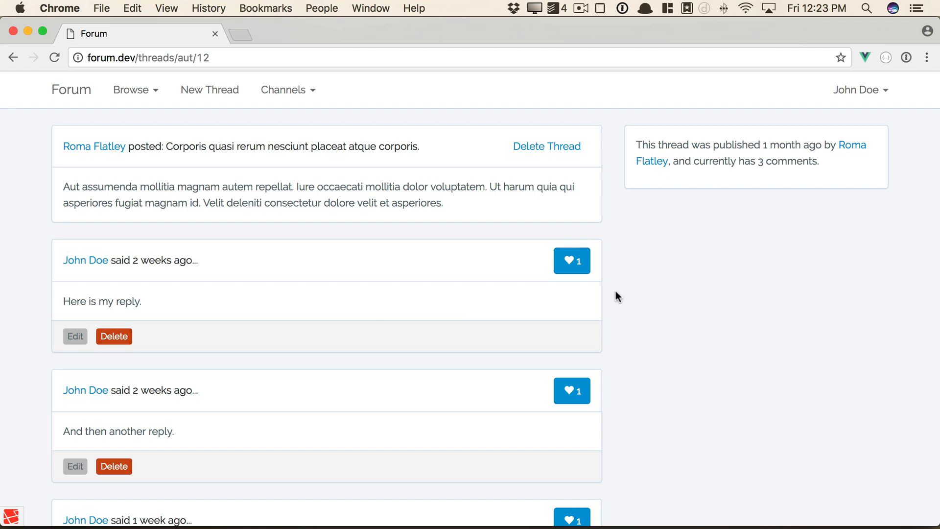
pyautogui.moveTo(689, 292)
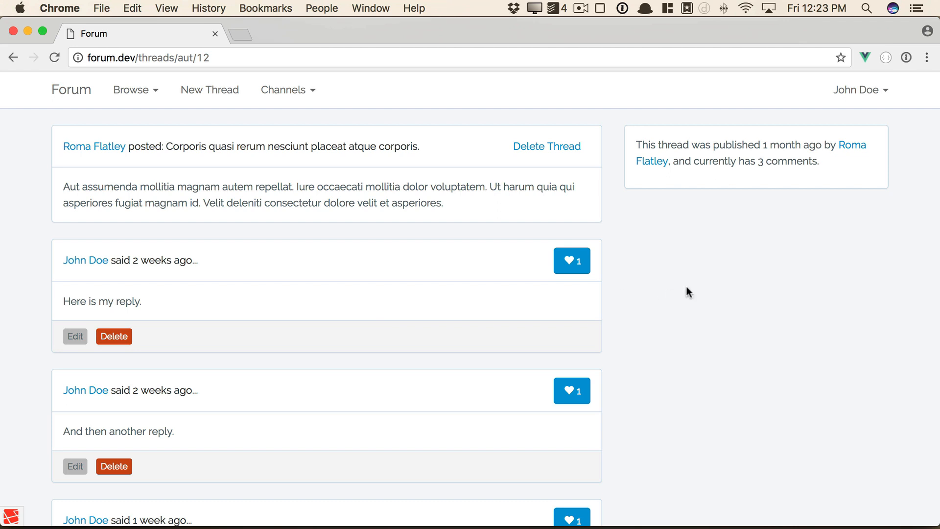
# Inspect the first Reply component's data in Chrome DevTools' Vue panel.
pyautogui.scroll(-3)
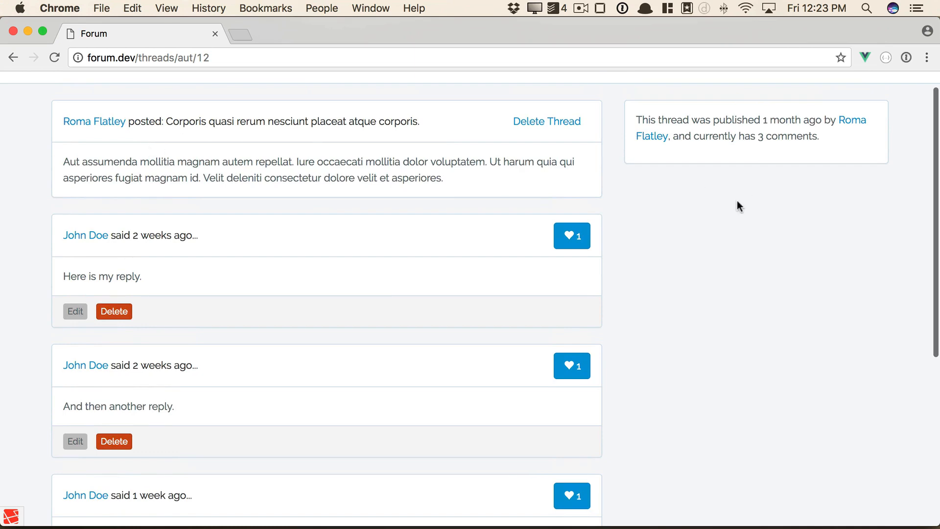
pyautogui.press('F12')
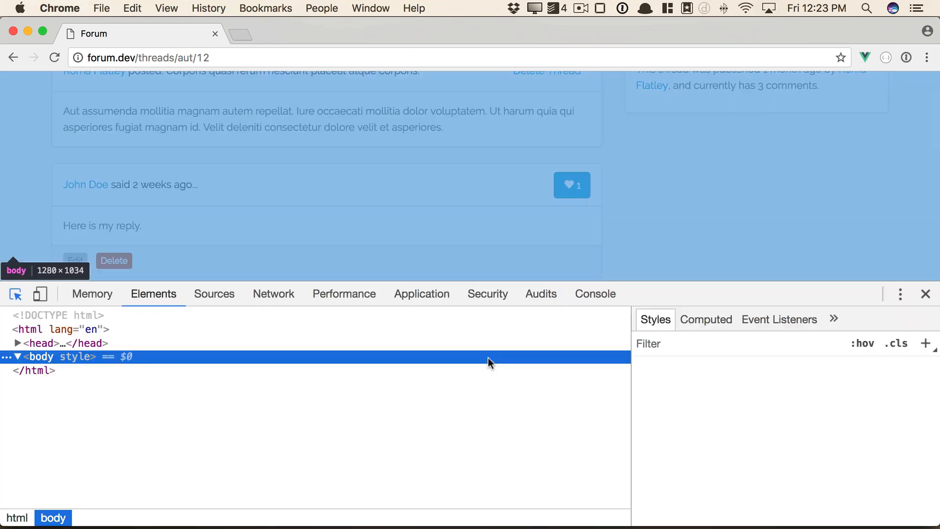
pyautogui.click(643, 294)
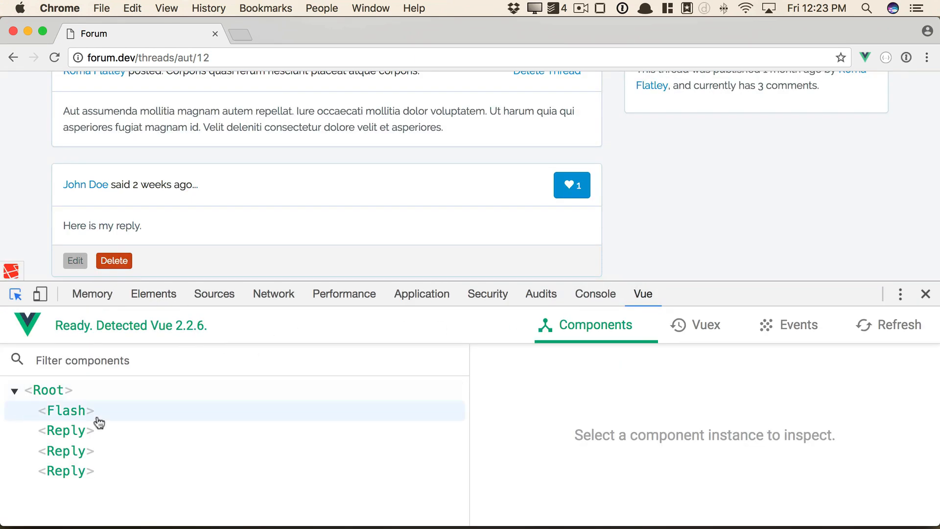
pyautogui.click(65, 410)
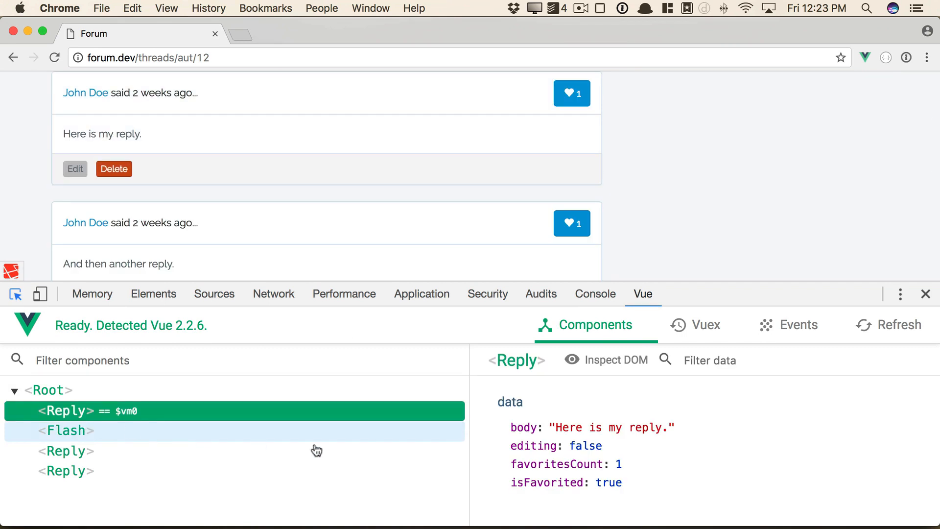
pyautogui.scroll(-3)
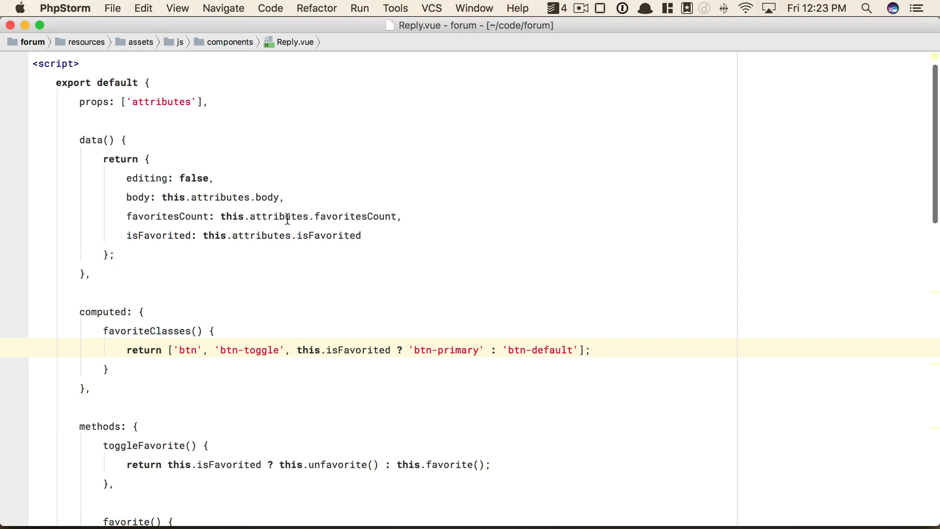
# Bring up reply.blade.php from the threads views via Go to File.
pyautogui.write('repyl')
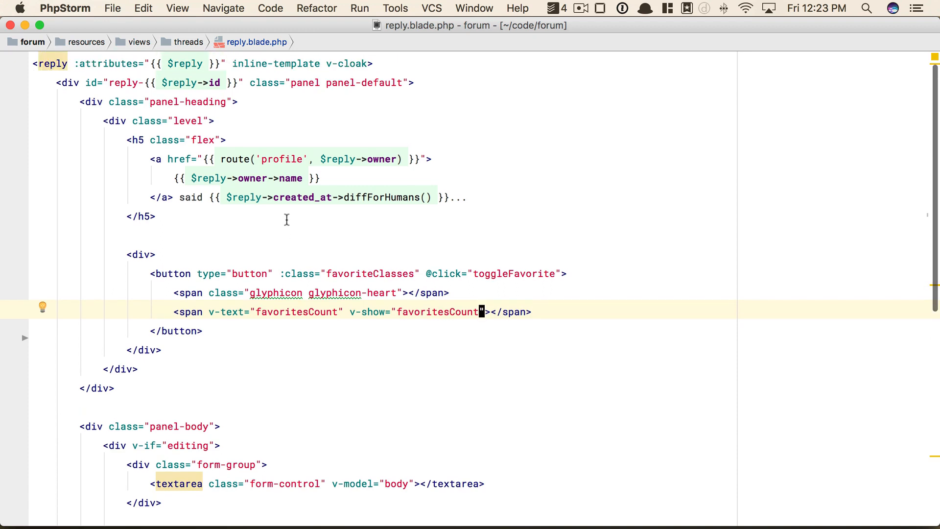
pyautogui.doubleClick(277, 64)
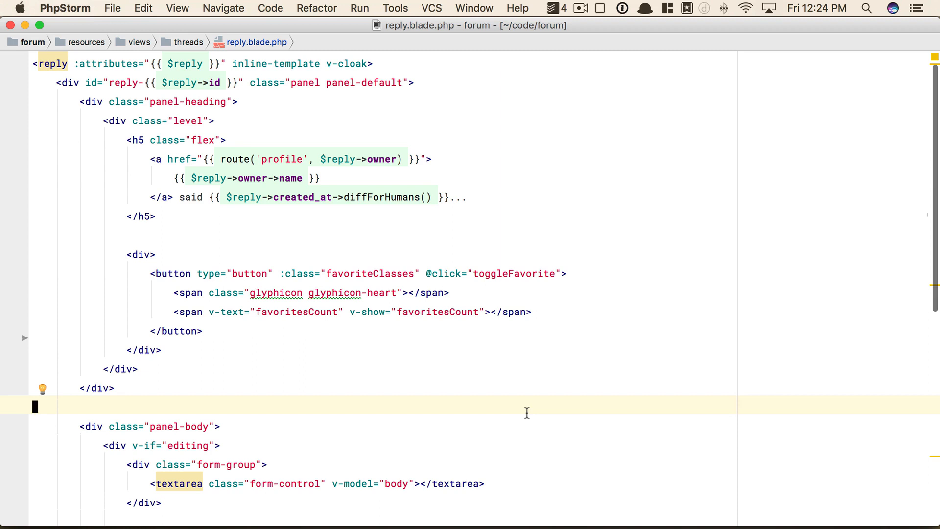
pyautogui.moveTo(279, 223)
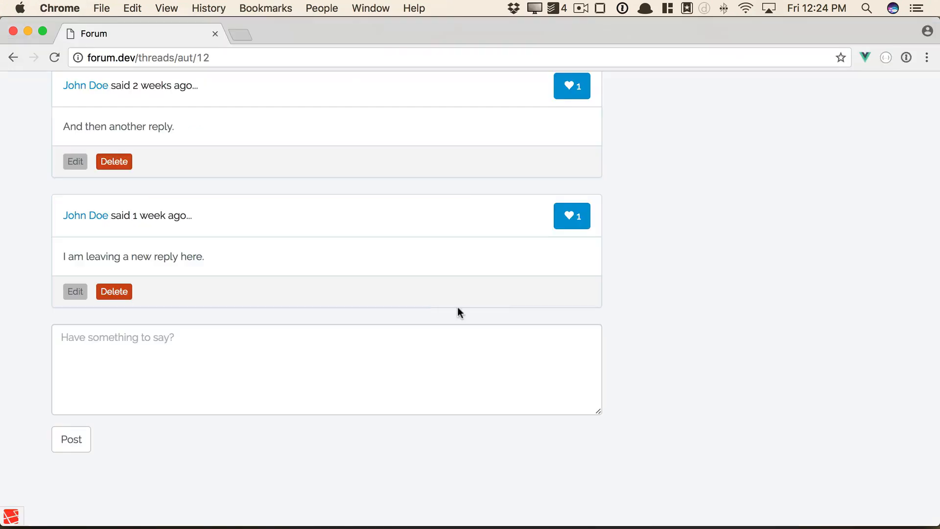
pyautogui.moveTo(611, 257)
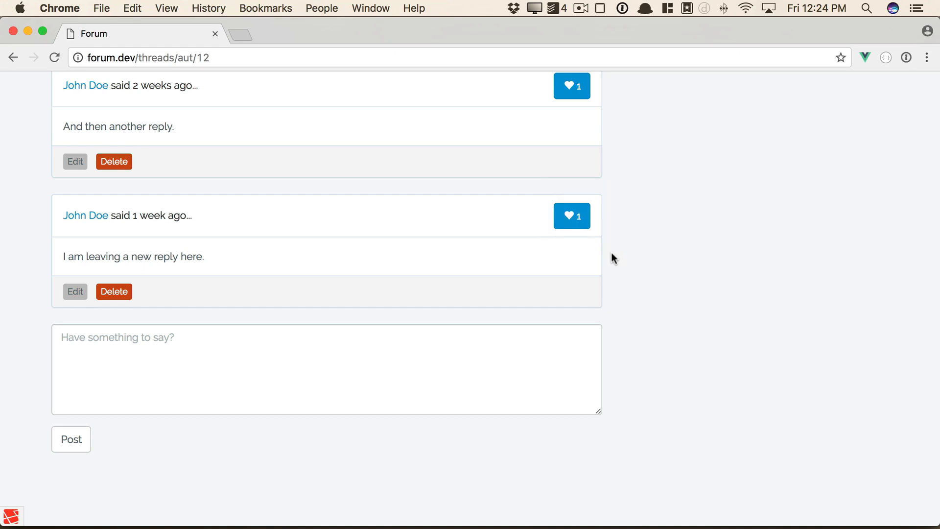
pyautogui.moveTo(206, 244)
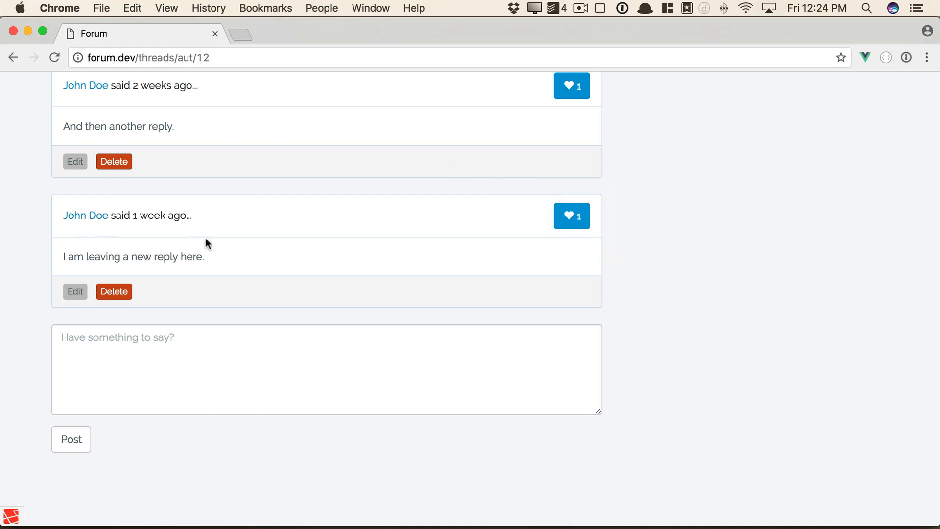
# Unfavorite the thread's replies in Chrome so their like counts disappear.
pyautogui.click(74, 292)
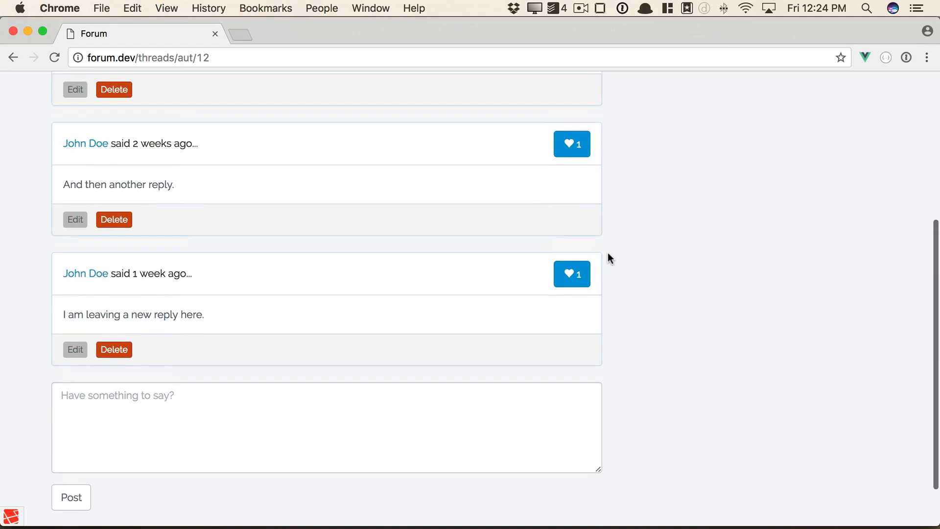
pyautogui.click(571, 274)
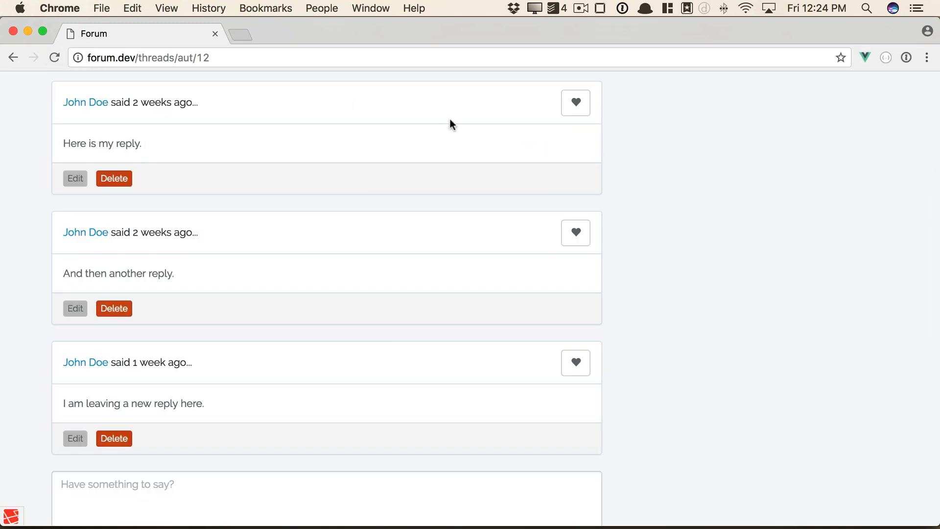
pyautogui.click(575, 102)
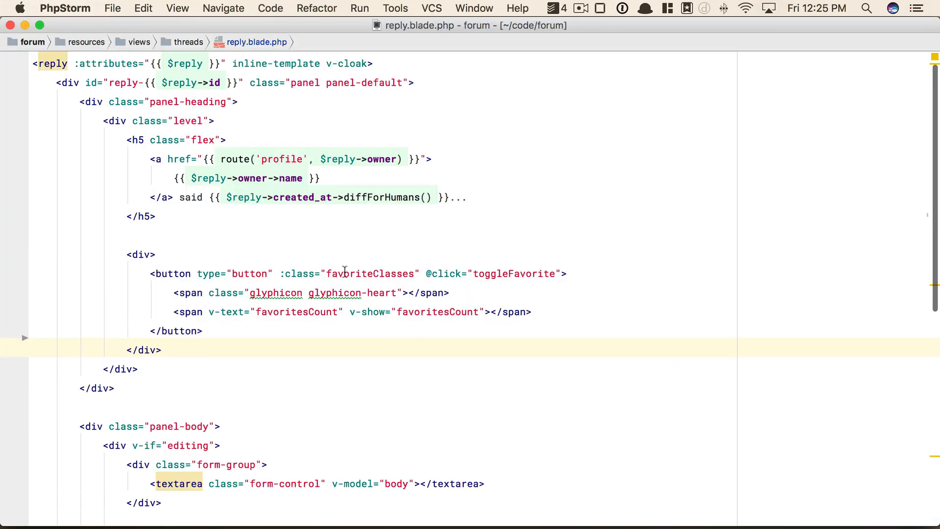
pyautogui.doubleClick(369, 273)
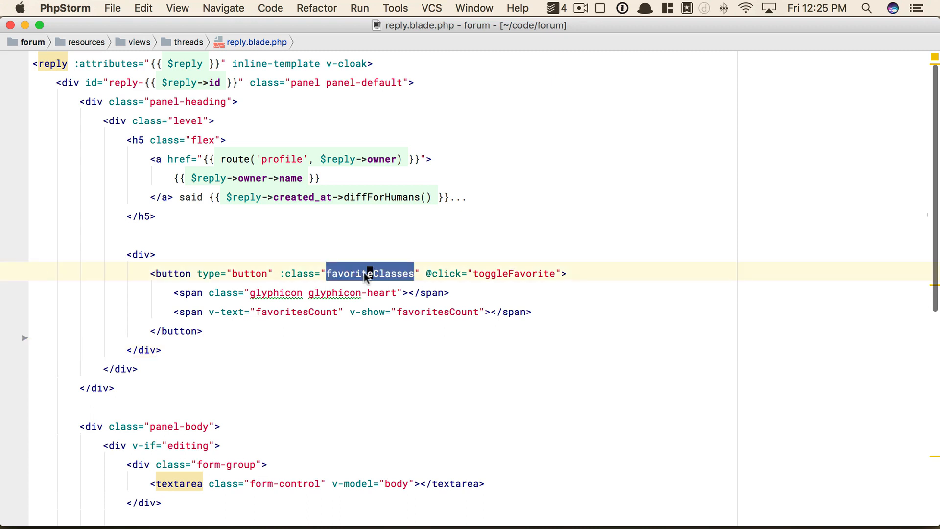
pyautogui.doubleClick(514, 274)
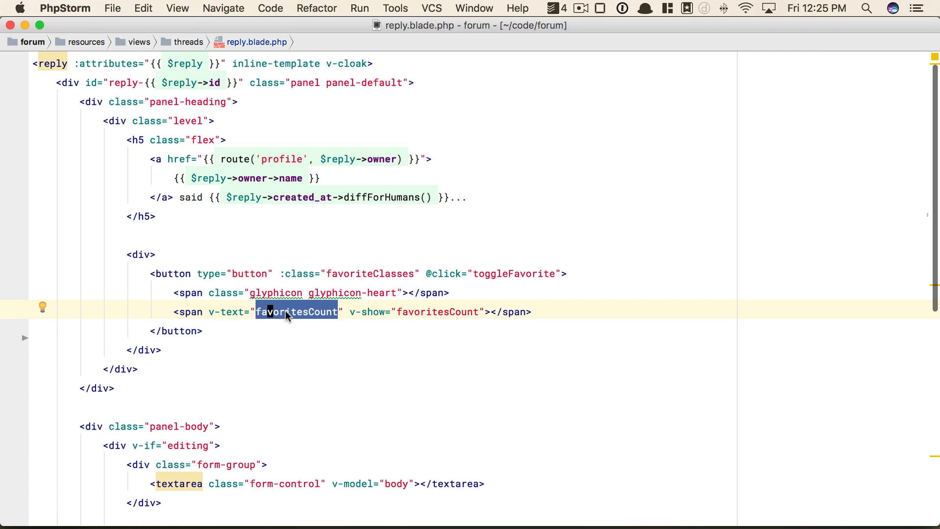
pyautogui.click(387, 273)
pyautogui.write('Reply.')
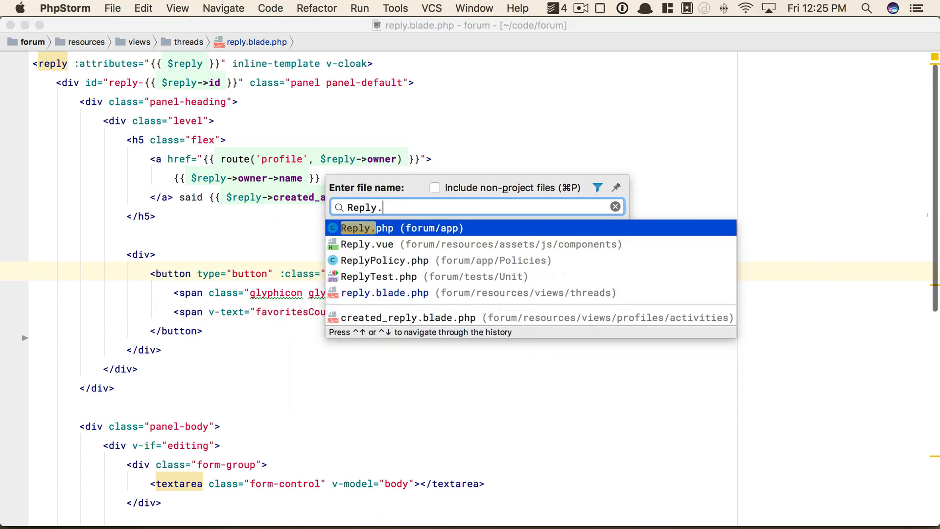
pyautogui.click(366, 244)
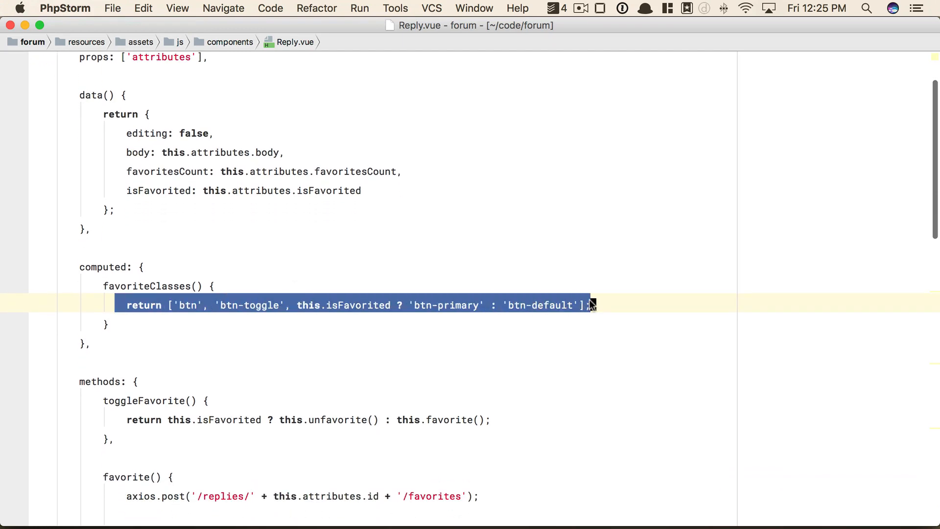
pyautogui.moveTo(356, 319)
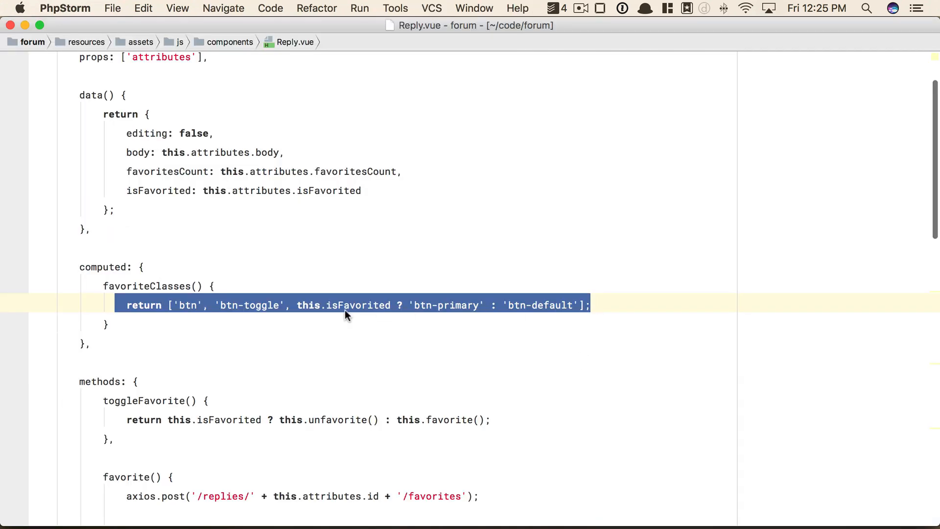
pyautogui.doubleClick(357, 305)
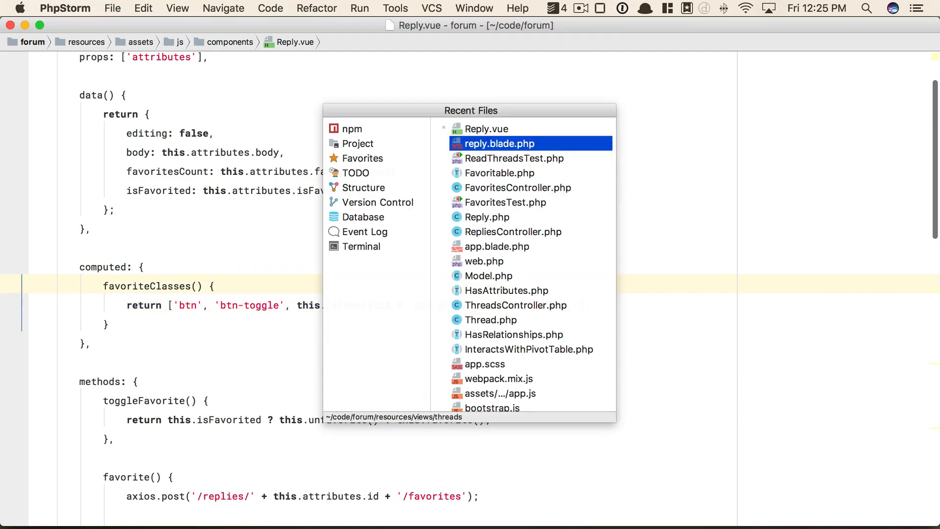
pyautogui.click(497, 143)
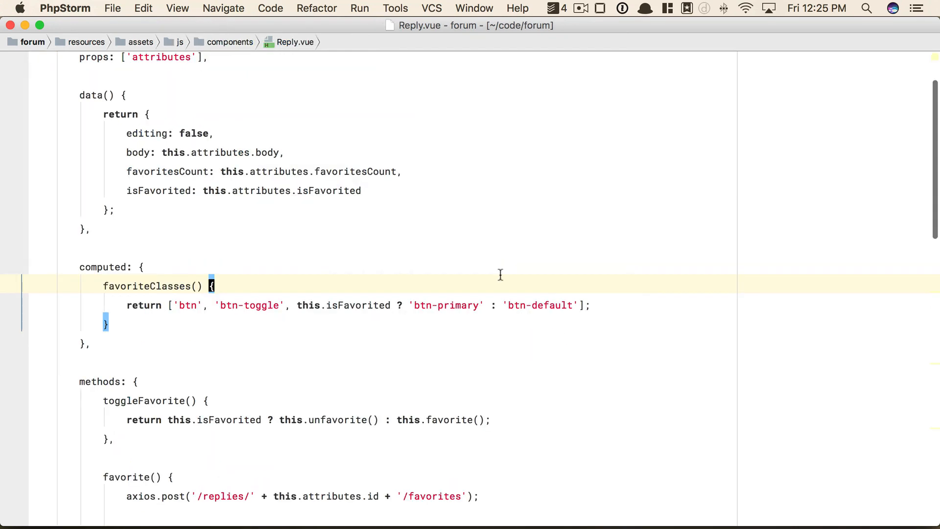
pyautogui.scroll(-3)
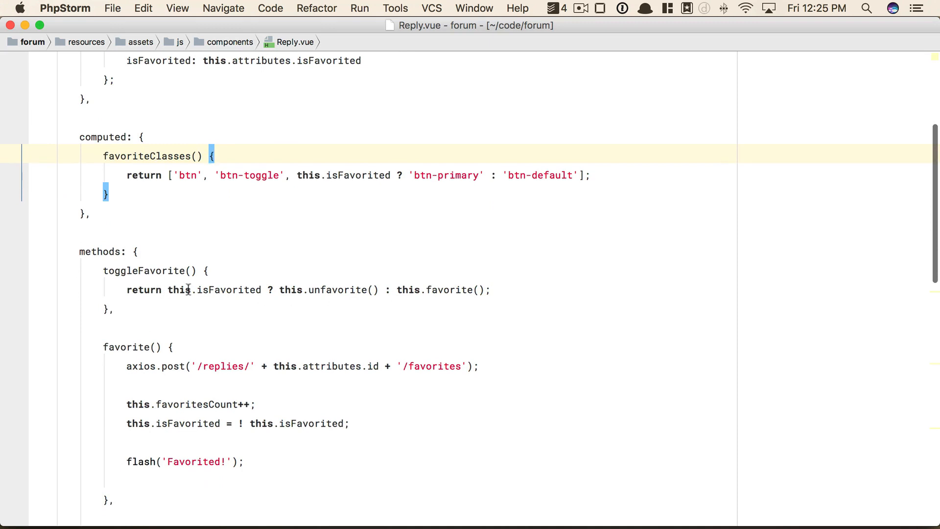
pyautogui.moveTo(300, 290)
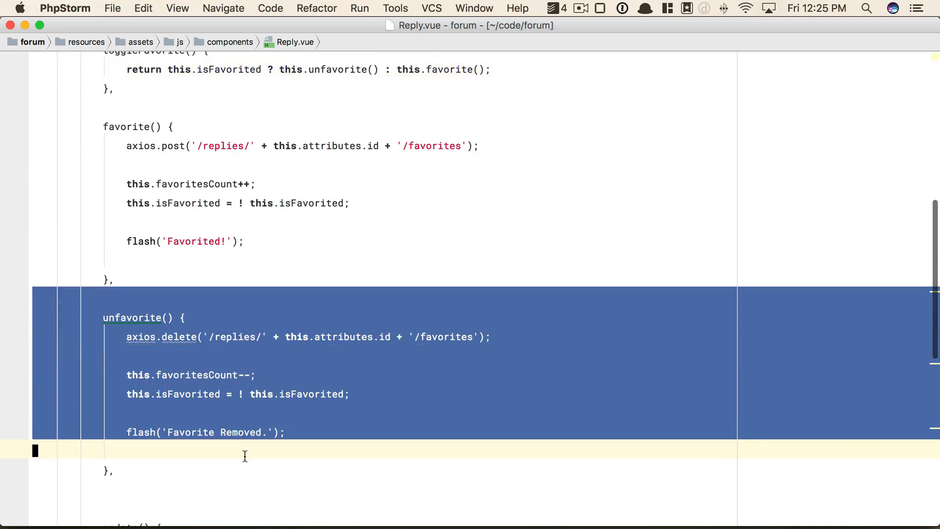
pyautogui.scroll(-3)
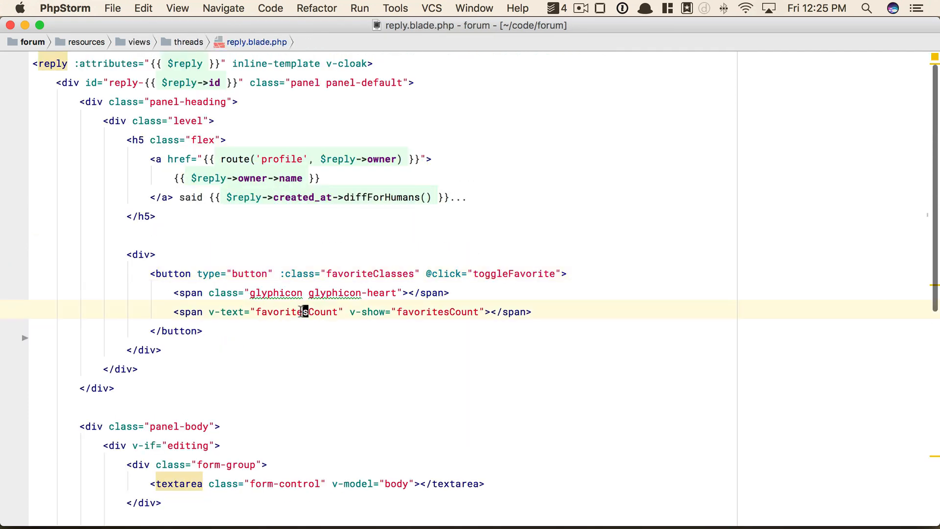
pyautogui.doubleClick(295, 312)
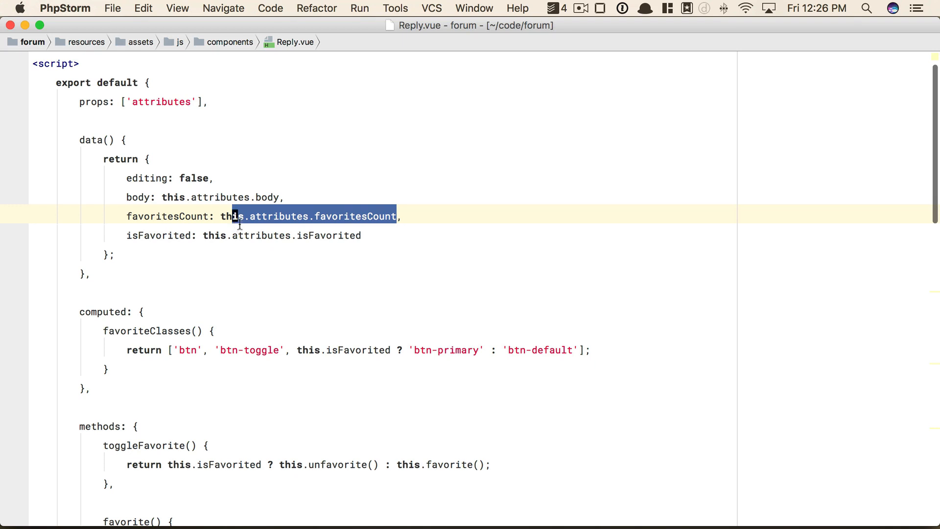
pyautogui.moveTo(221, 127)
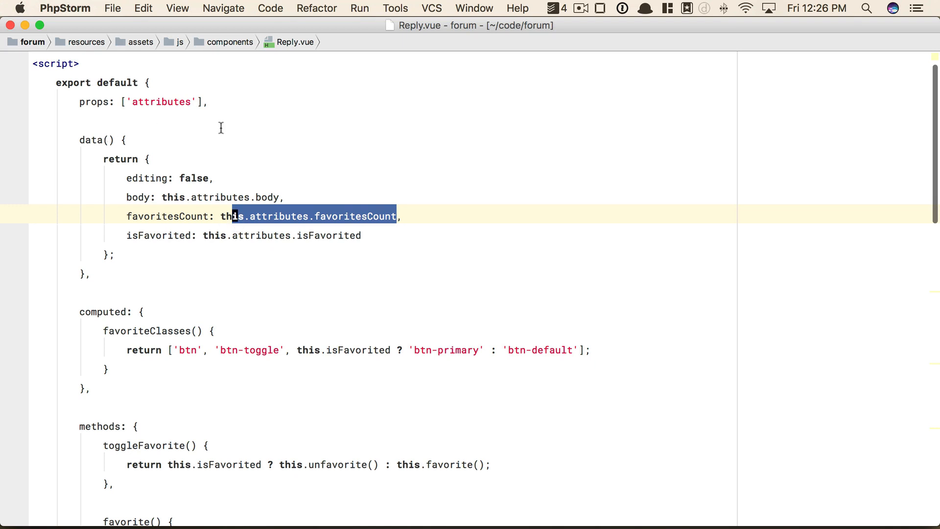
pyautogui.scroll(-3)
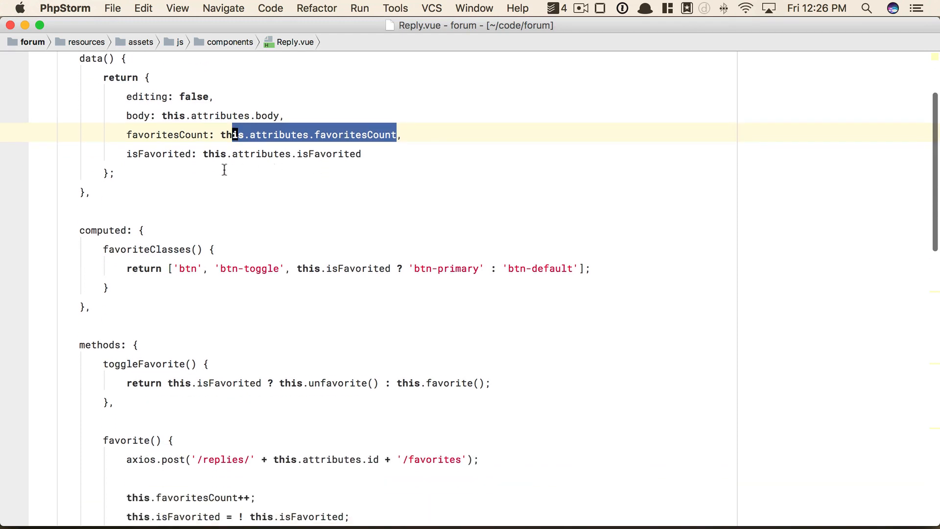
pyautogui.scroll(-3)
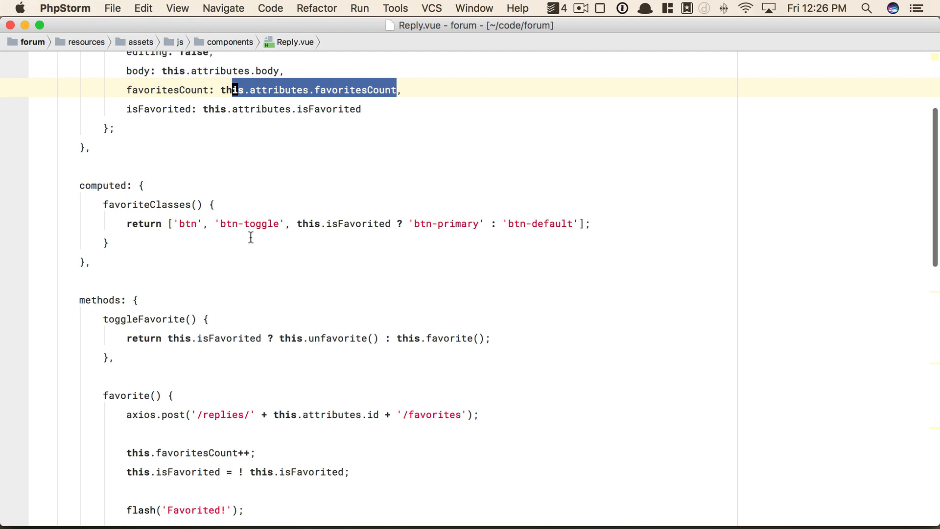
pyautogui.scroll(-3)
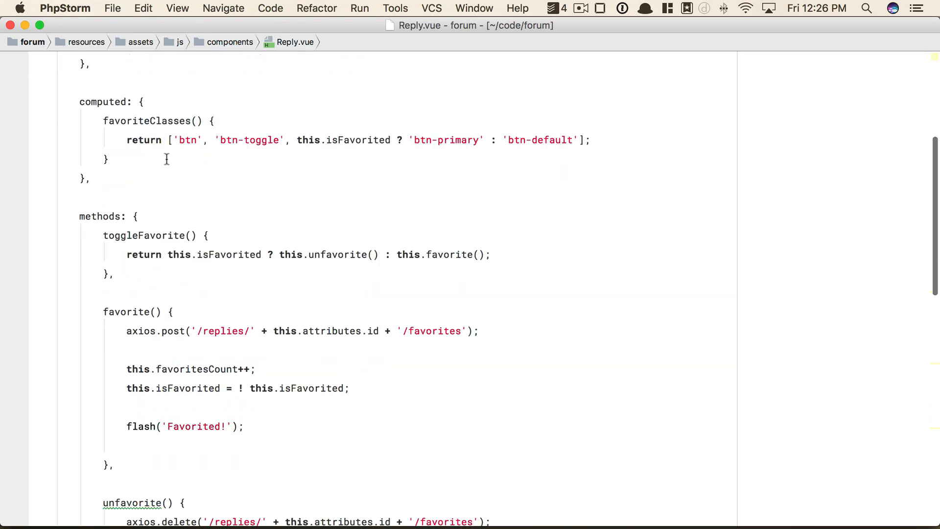
pyautogui.scroll(-3)
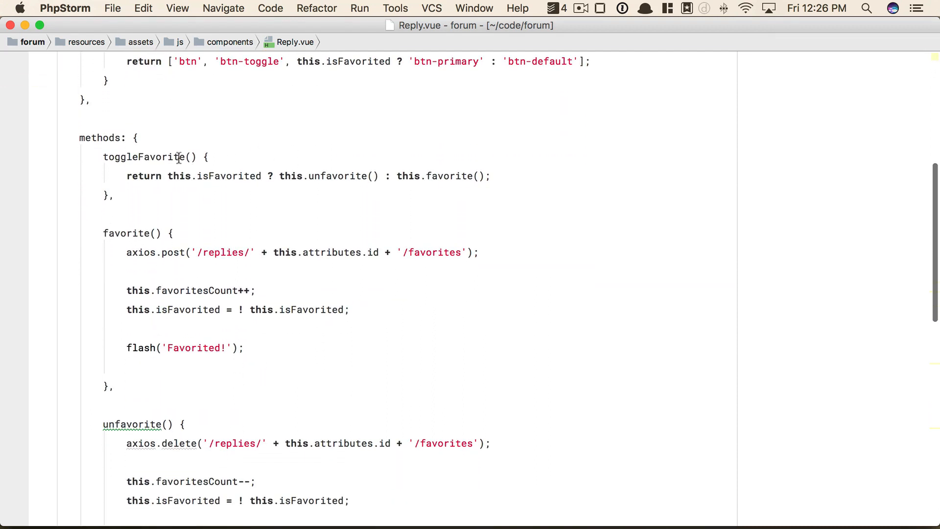
pyautogui.doubleClick(162, 156)
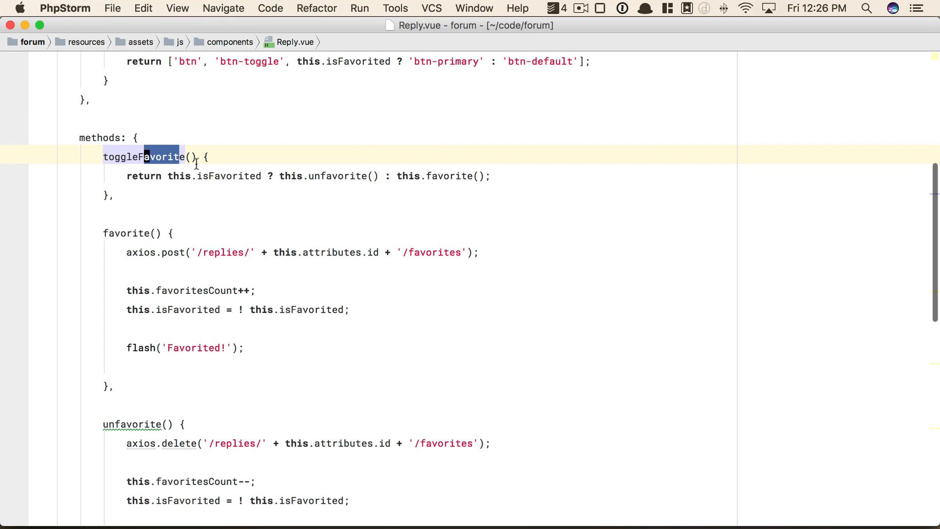
pyautogui.scroll(-3)
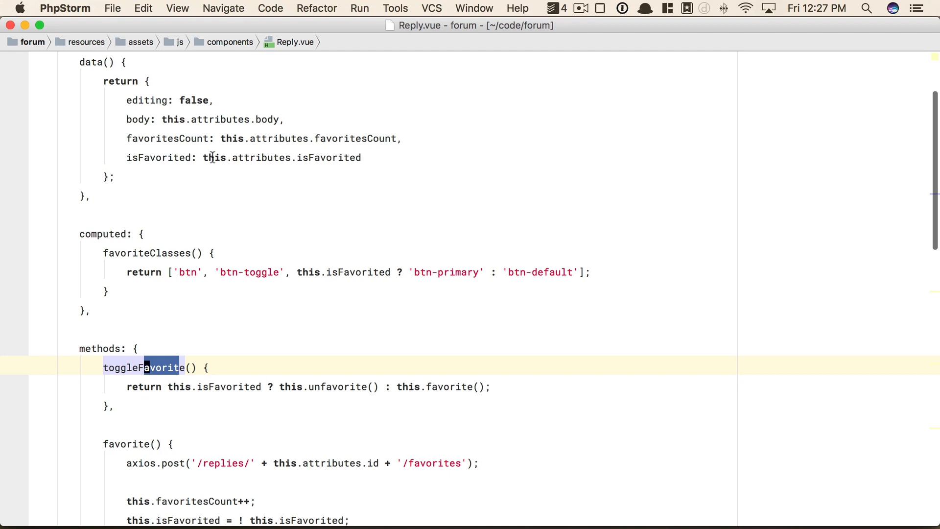
# Create a new Favorite.vue file in the components folder.
pyautogui.click(12, 59)
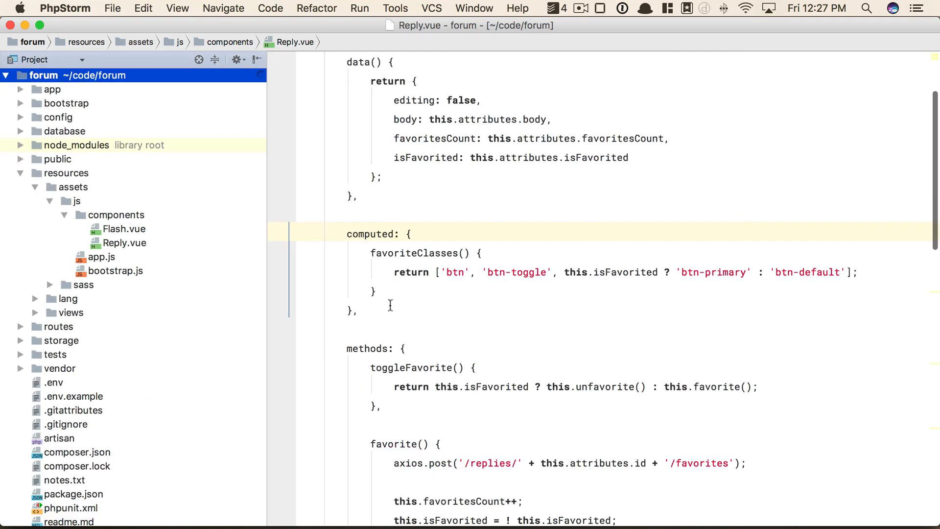
pyautogui.click(116, 214)
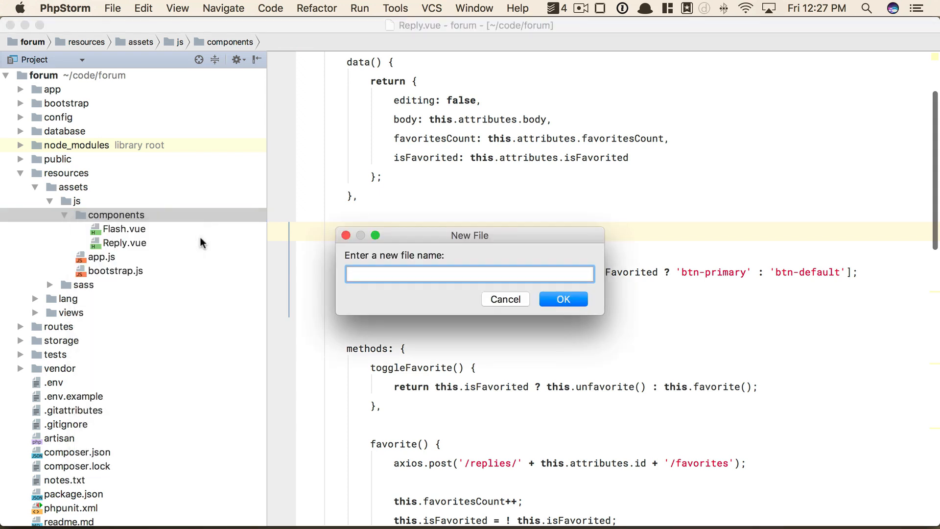
pyautogui.write('Fav')
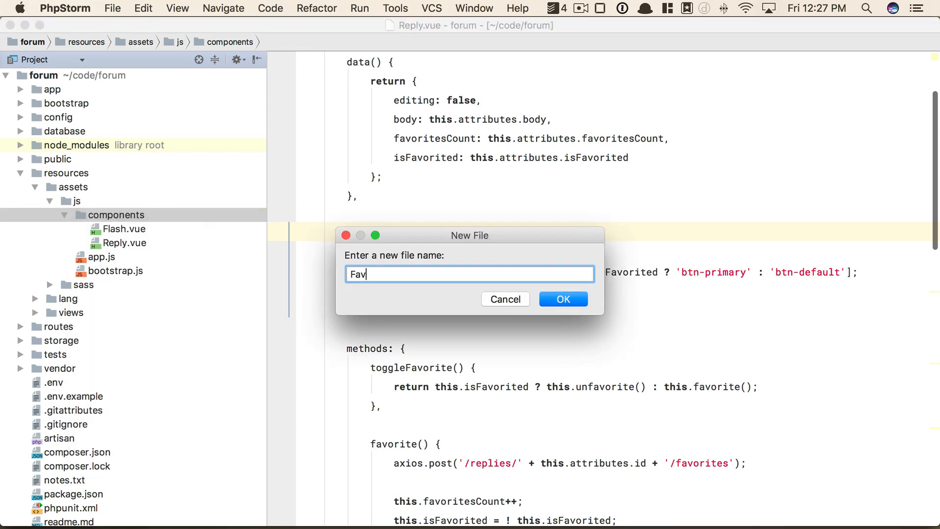
pyautogui.click(562, 298)
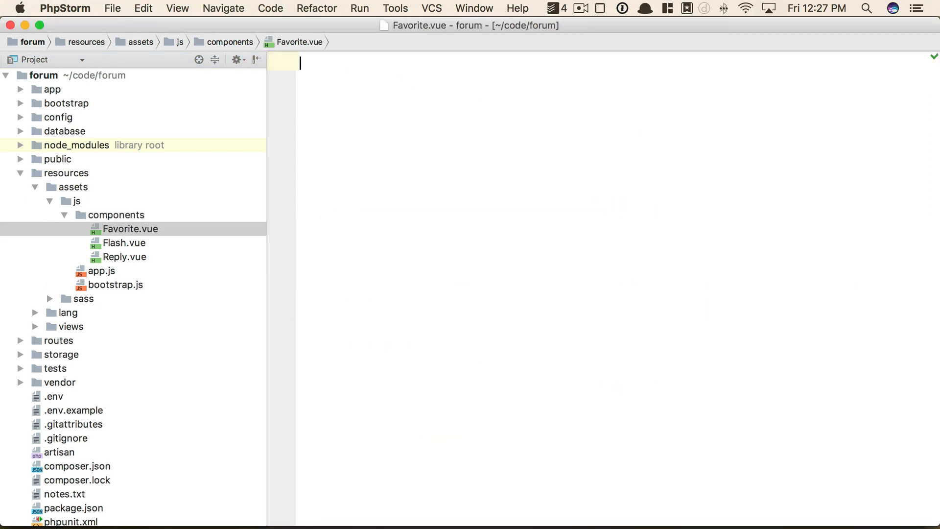
# Scaffold template/script with export default and paste Reply.vue's data, dropping editing and body.
pyautogui.write('<template>')
pyautogui.write('<script>')
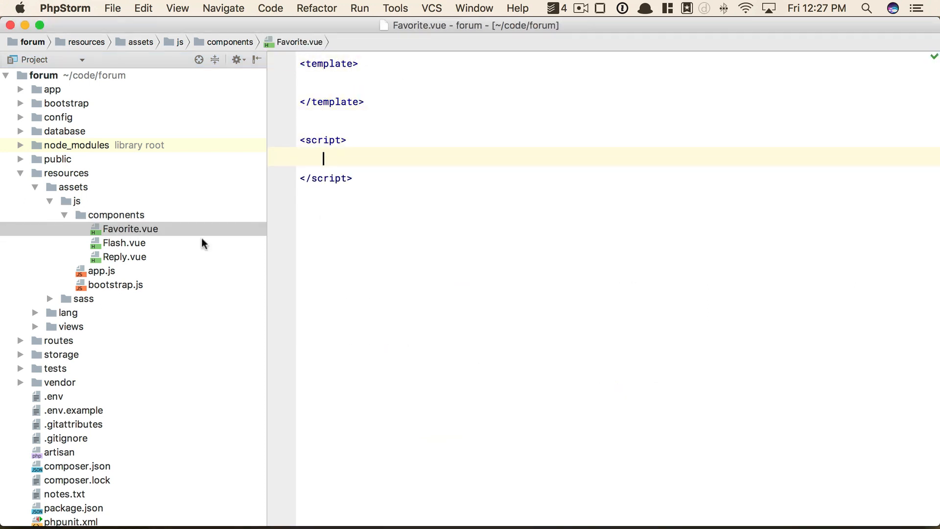
pyautogui.write('export default')
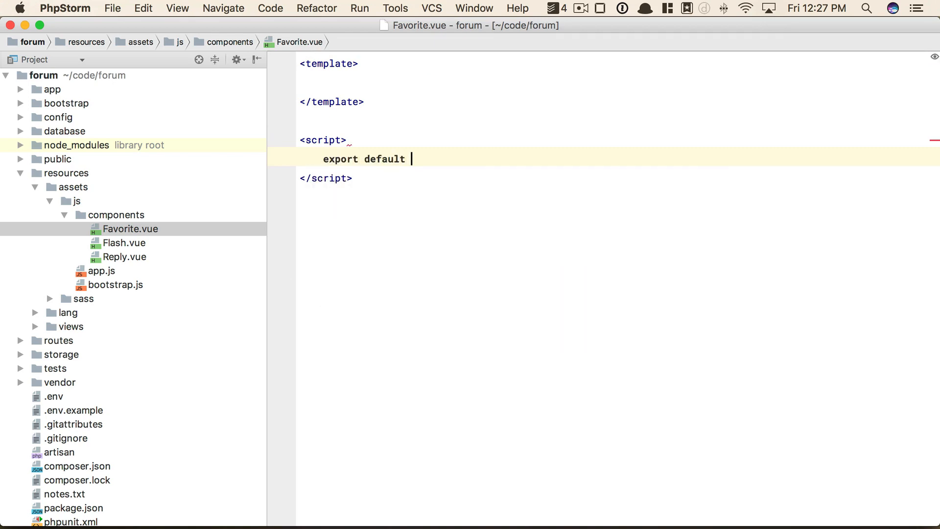
pyautogui.write('{')
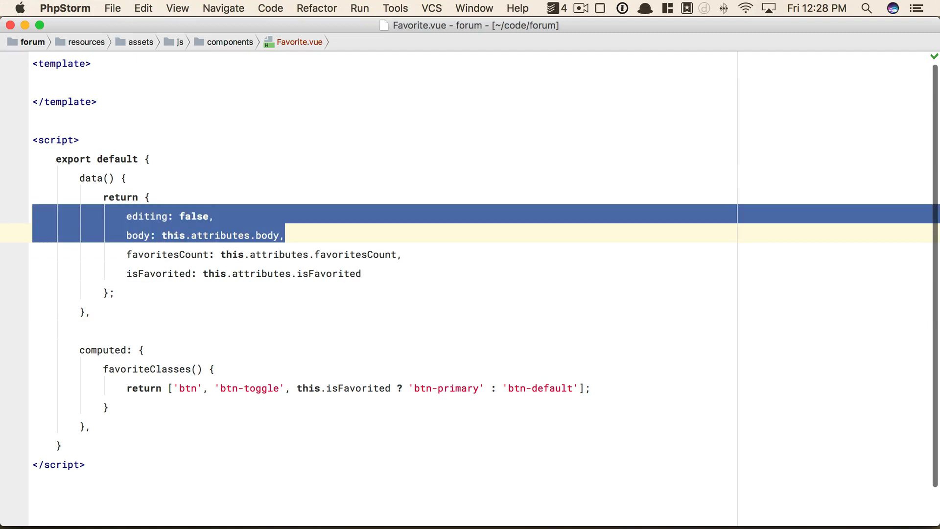
pyautogui.press('Delete')
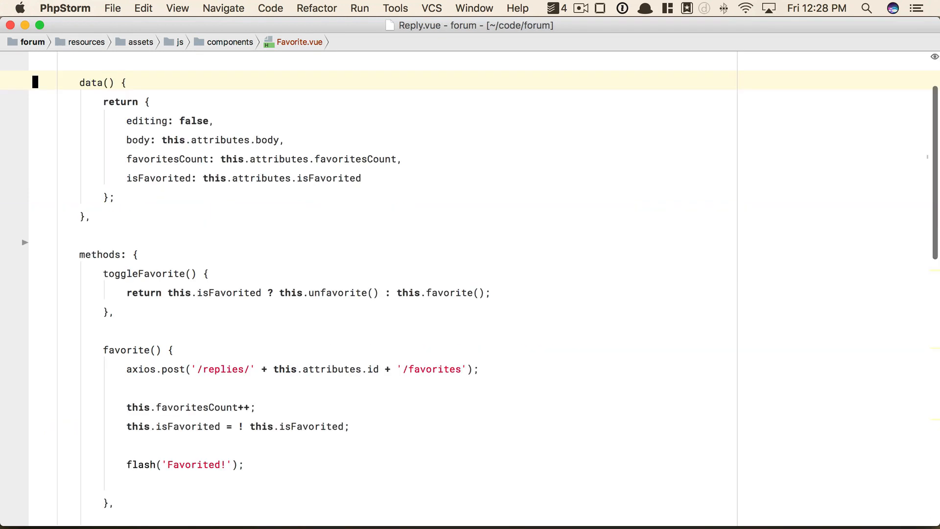
# Review Reply.vue's favoriteClasses computed and favorite/unfavorite methods for moving over.
pyautogui.scroll(-3)
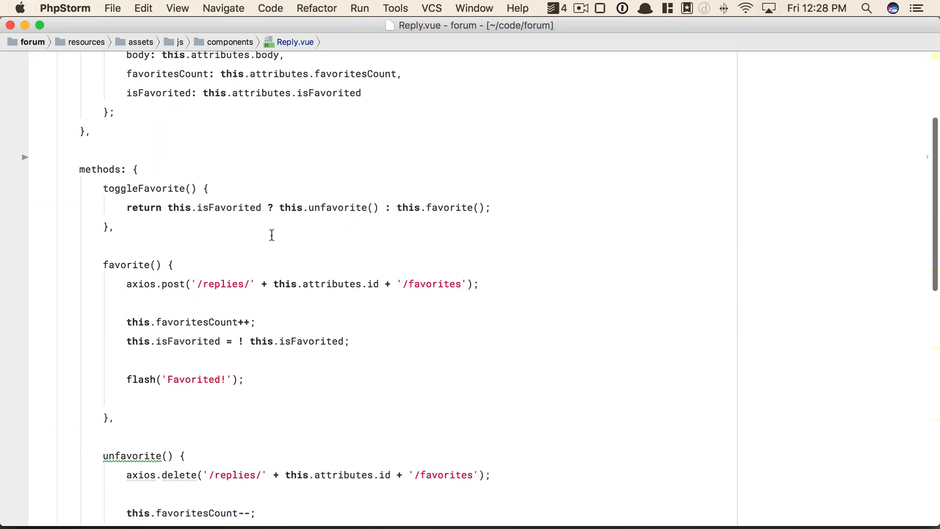
pyautogui.doubleClick(173, 284)
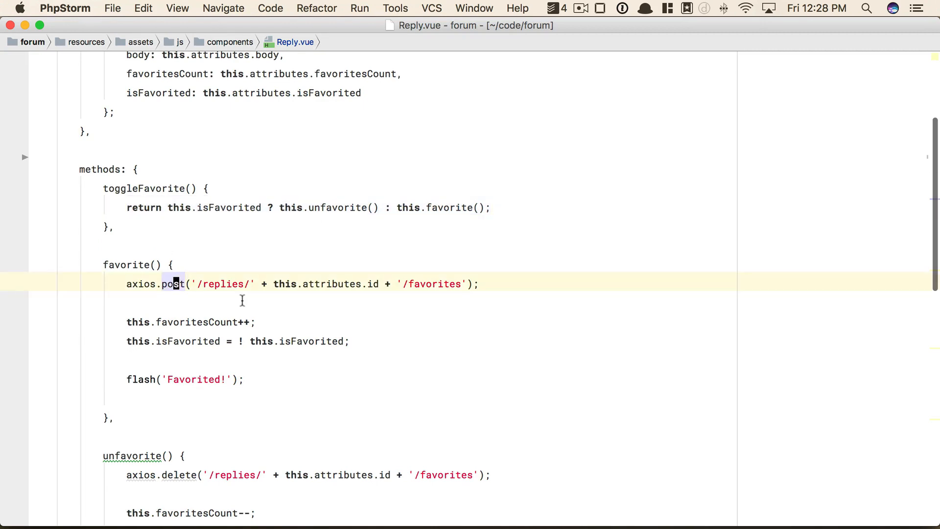
pyautogui.scroll(-3)
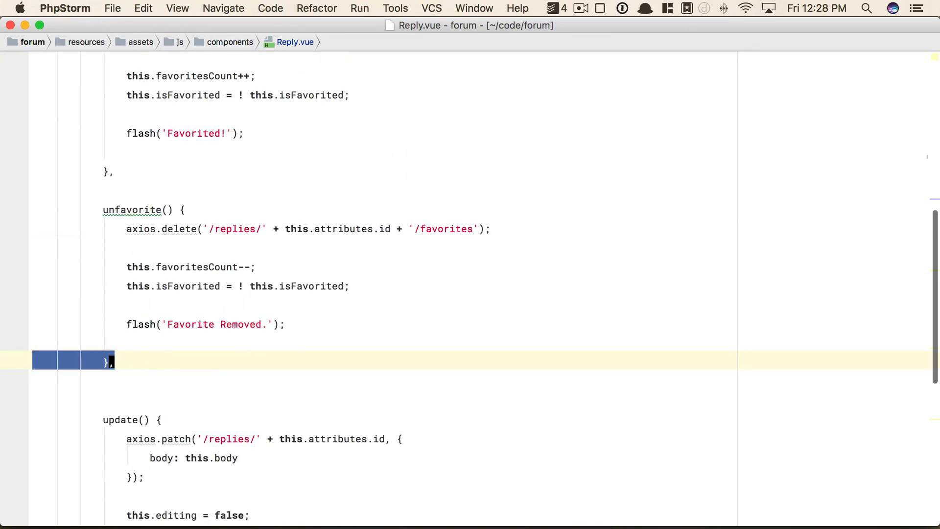
pyautogui.scroll(3)
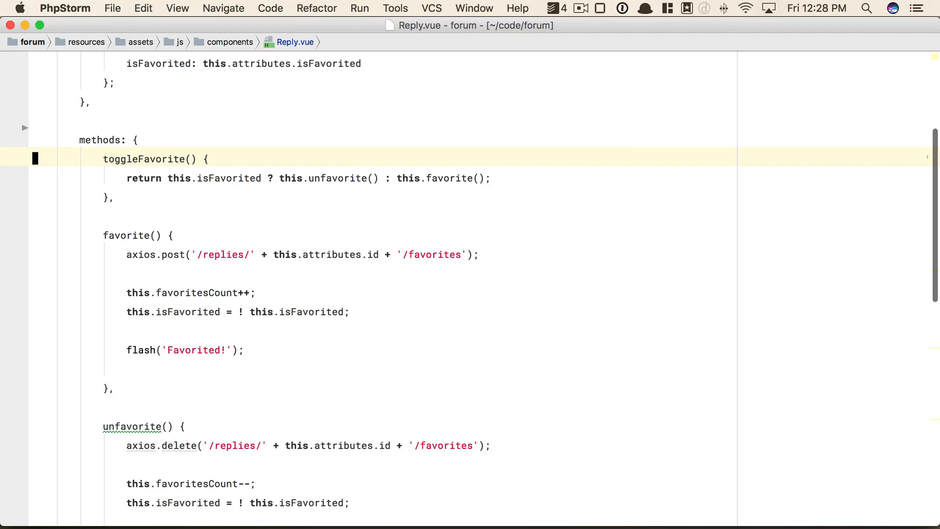
pyautogui.press('cmd+e')
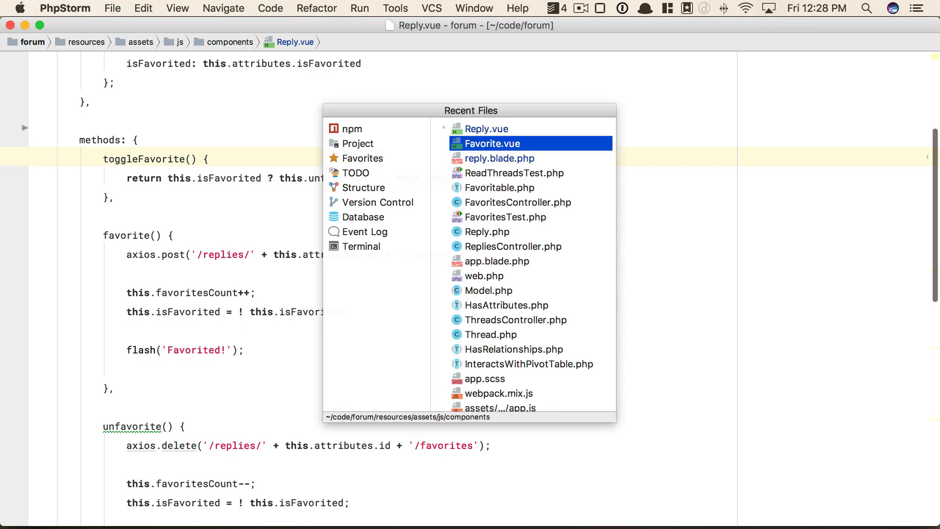
# Move the heart button markup from reply.blade.php into Favorite.vue's template, leaving a <favorite> tag.
pyautogui.click(492, 143)
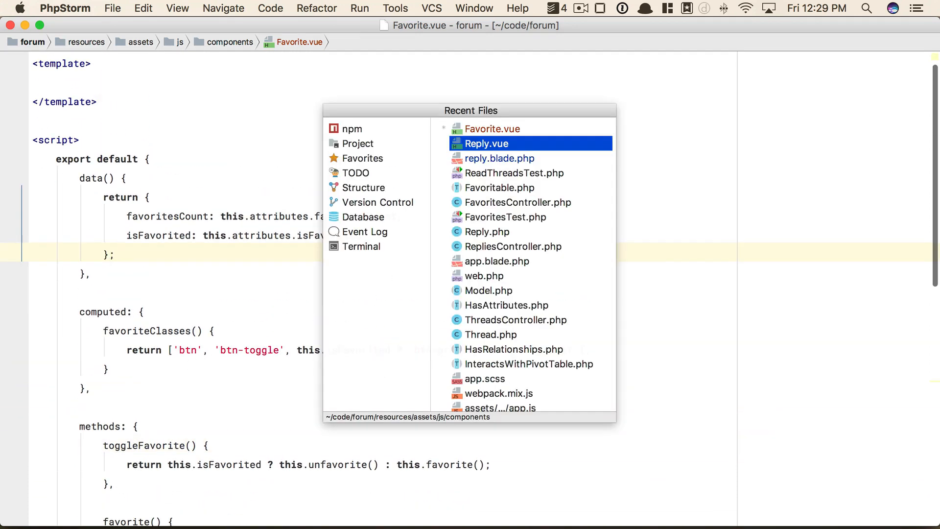
pyautogui.click(499, 158)
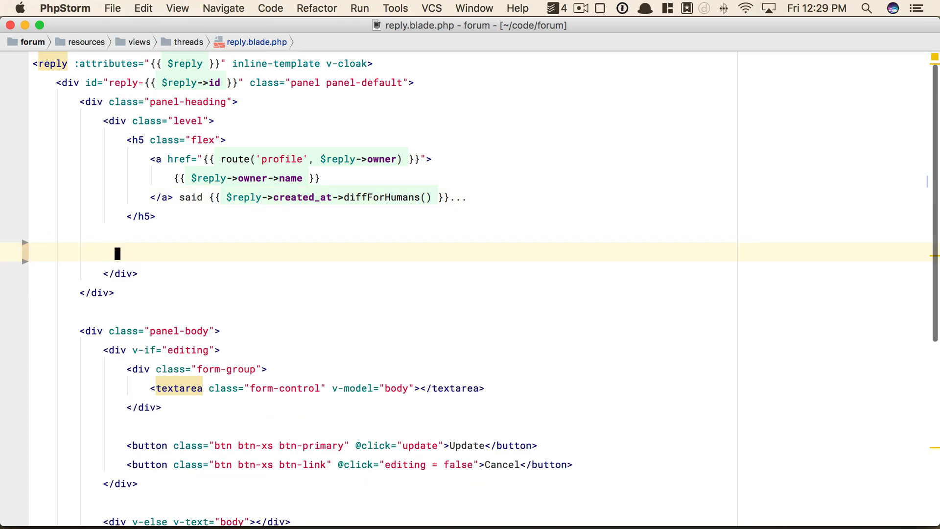
pyautogui.write('favorite')
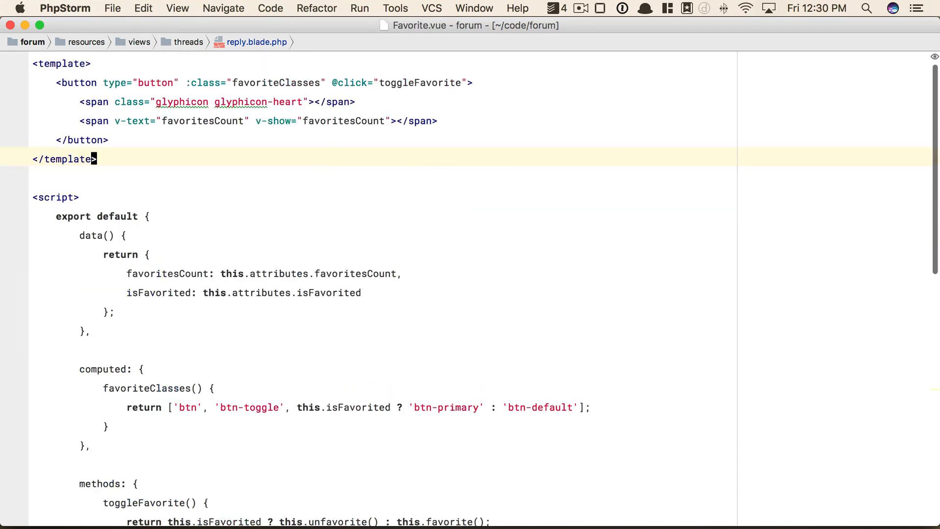
# Declare props: ['reply'] in Favorite.vue and read favoritesCount and isFavorited from this.reply.
pyautogui.click(123, 235)
pyautogui.write("props: ['")
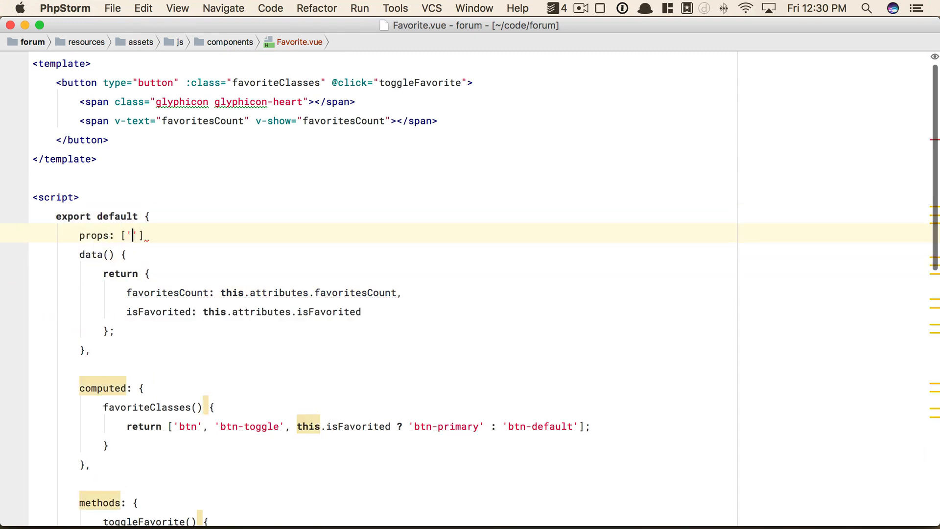
pyautogui.write('reply')
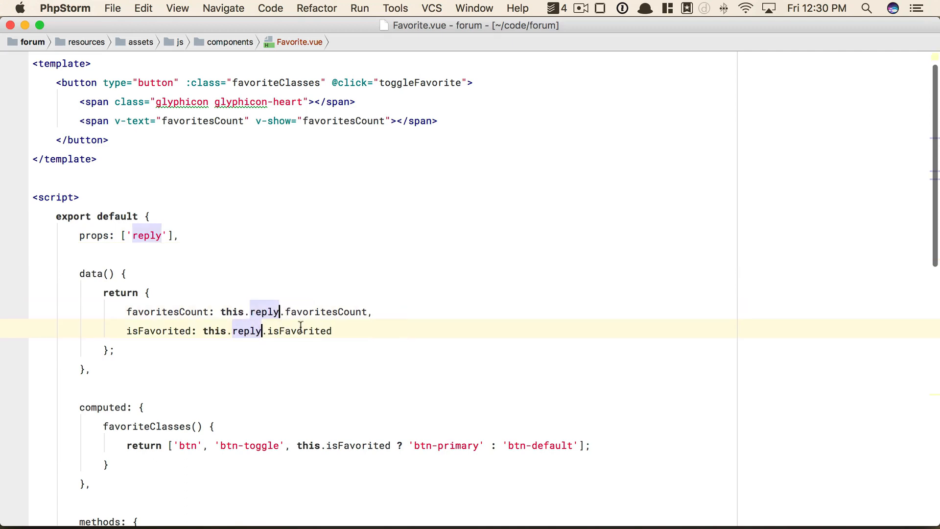
pyautogui.scroll(-3)
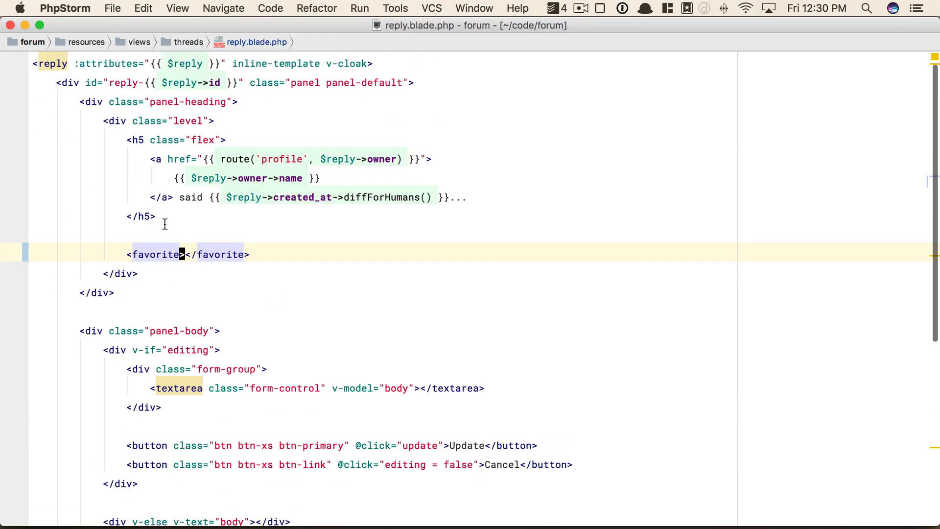
# Bind :reply="{{ $reply }}" on the favorite tag, then inspect the second reply's markup in Chrome.
pyautogui.write(':reply="')
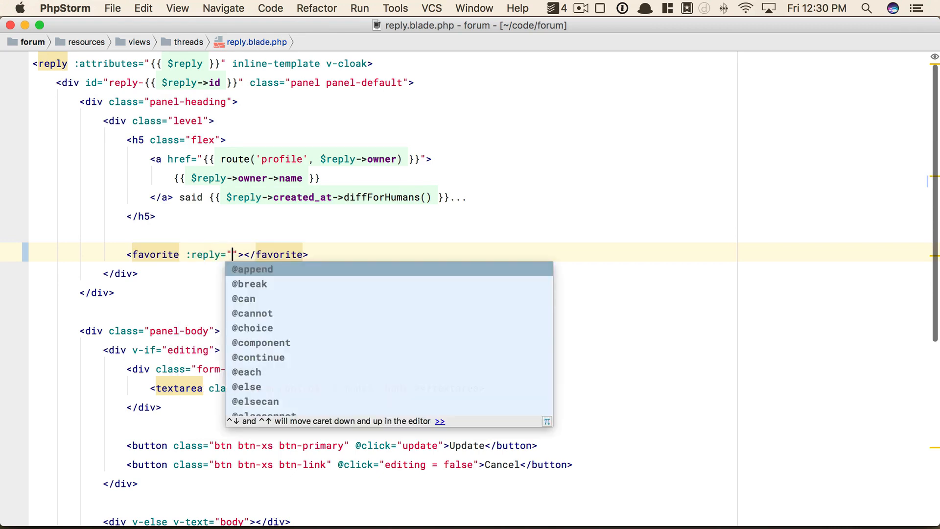
pyautogui.write('{{ $reply }}')
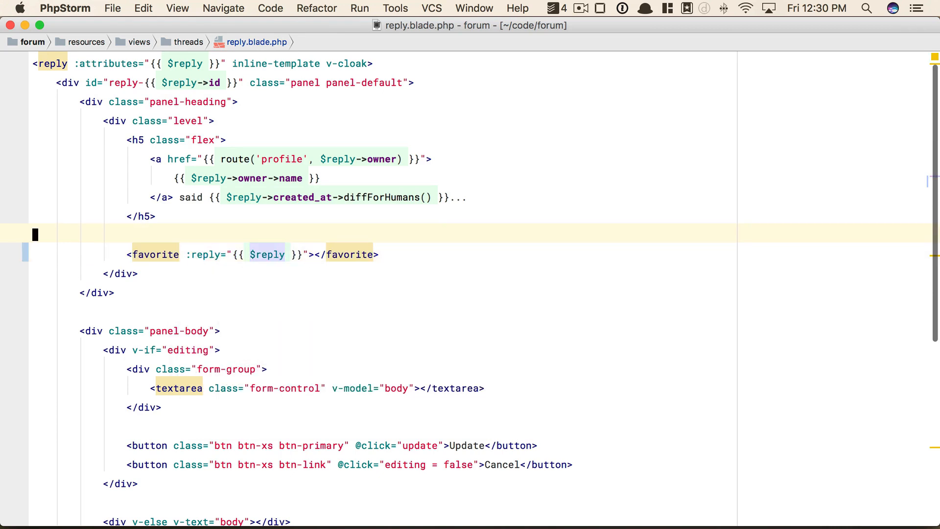
pyautogui.doubleClick(268, 254)
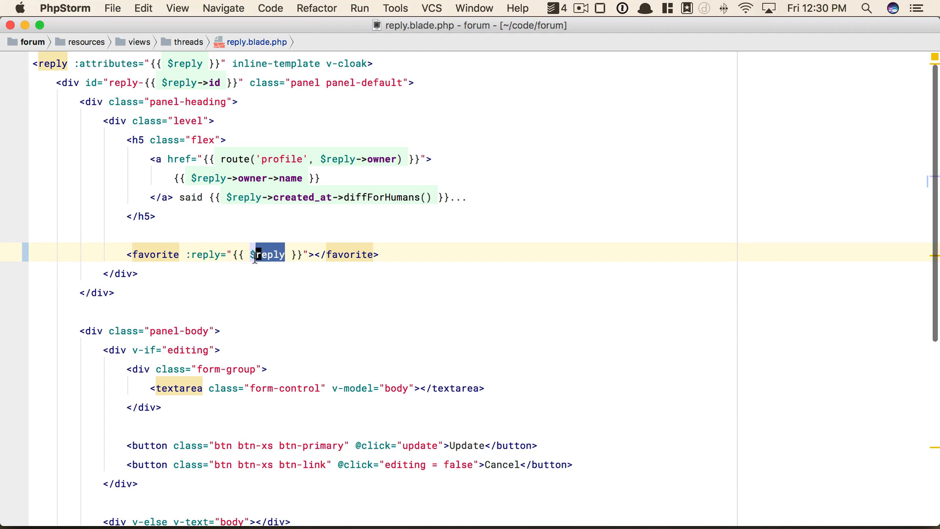
pyautogui.moveTo(256, 262)
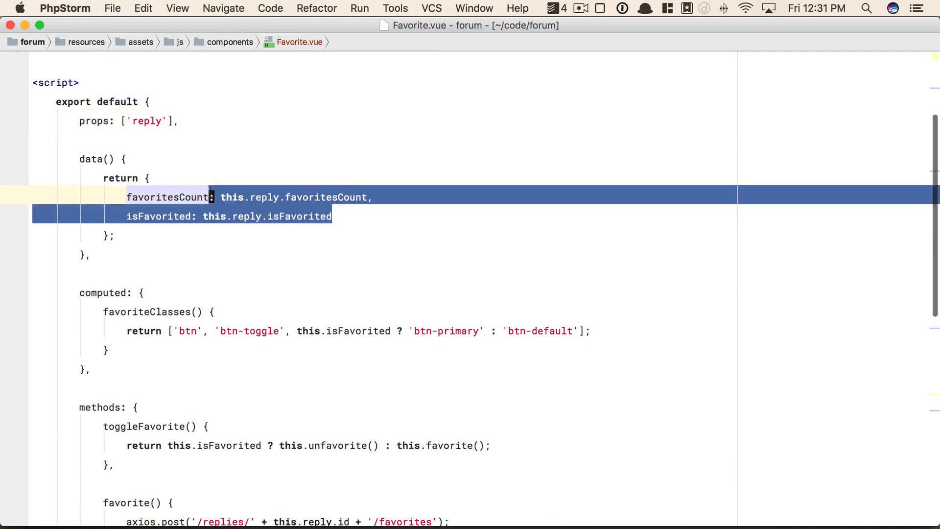
pyautogui.click(87, 255)
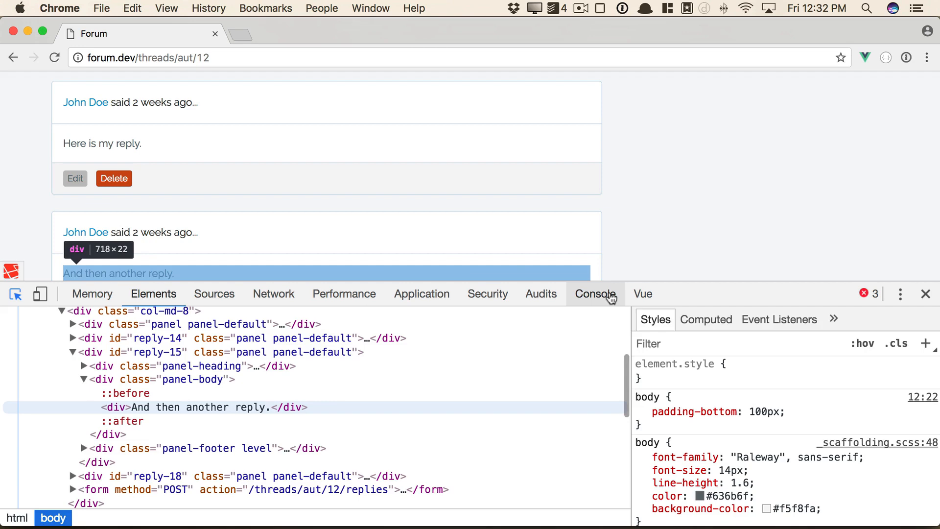
# Read the console's unknown <favorite> component warning and return to Reply.vue.
pyautogui.click(594, 294)
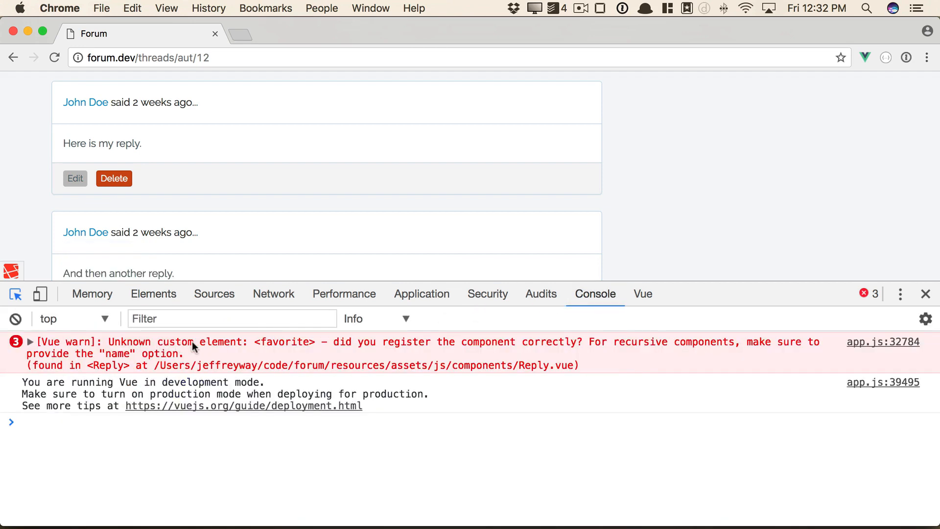
pyautogui.click(925, 293)
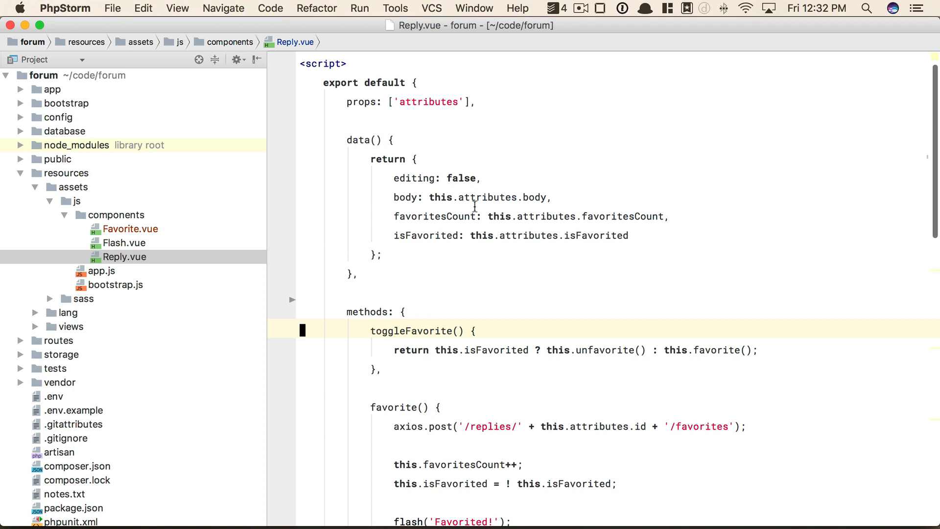
# Add import Favorite from './Favorite.vue' and register components: { Favorite } in Reply.vue.
pyautogui.click(347, 63)
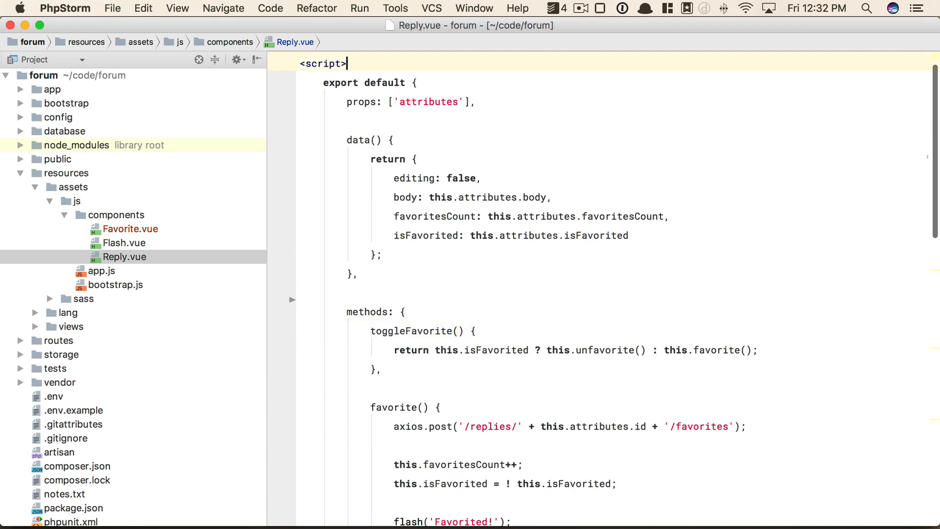
pyautogui.write("import Favorite from './Favorite.vue")
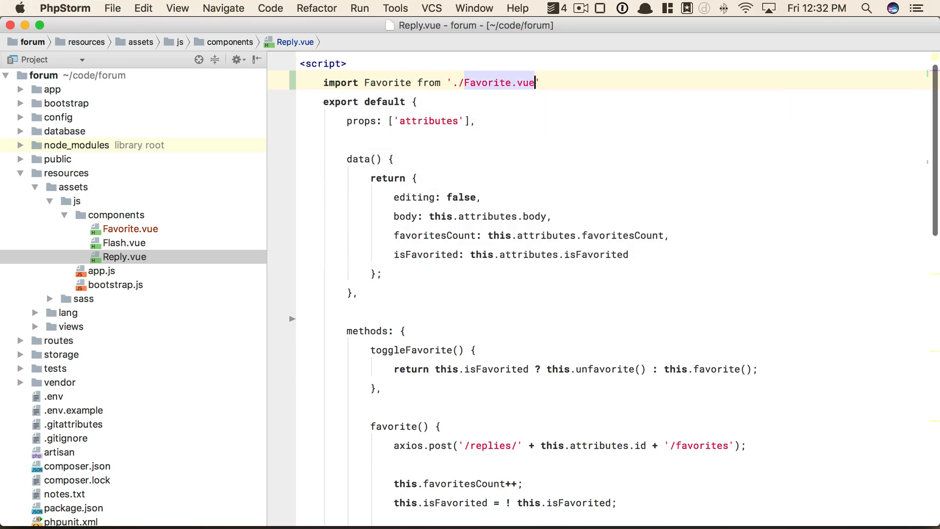
pyautogui.write('omponents: {')
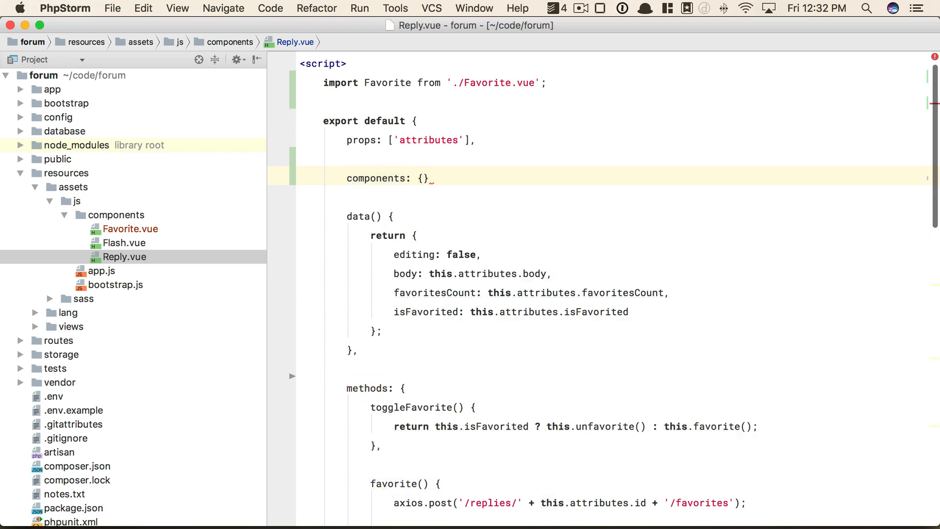
pyautogui.write('F')
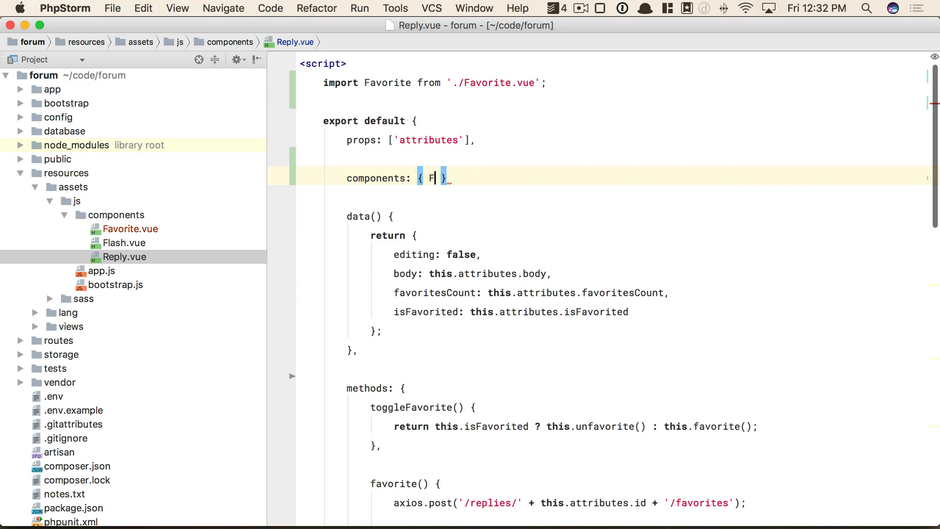
pyautogui.write('Favorite')
pyautogui.write('chro')
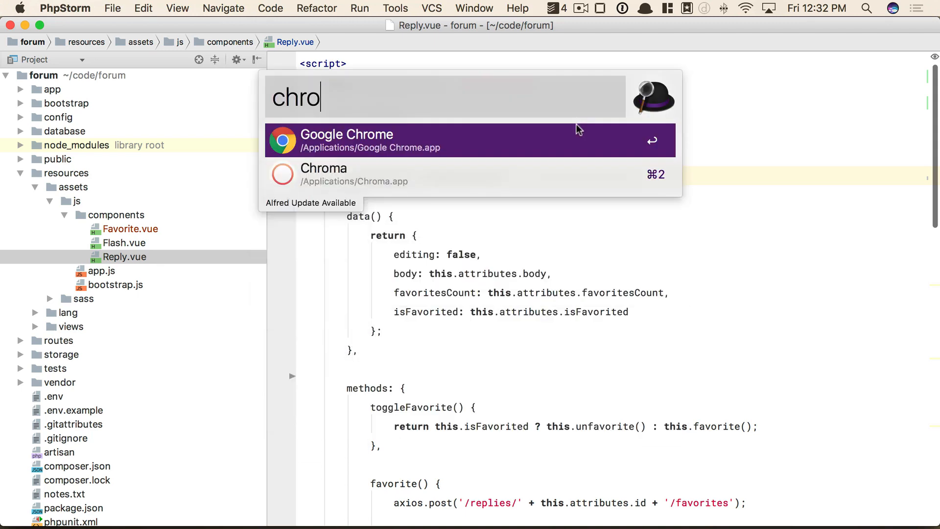
# Reload the thread in Chrome to confirm every reply renders a favorite button.
pyautogui.press('enter')
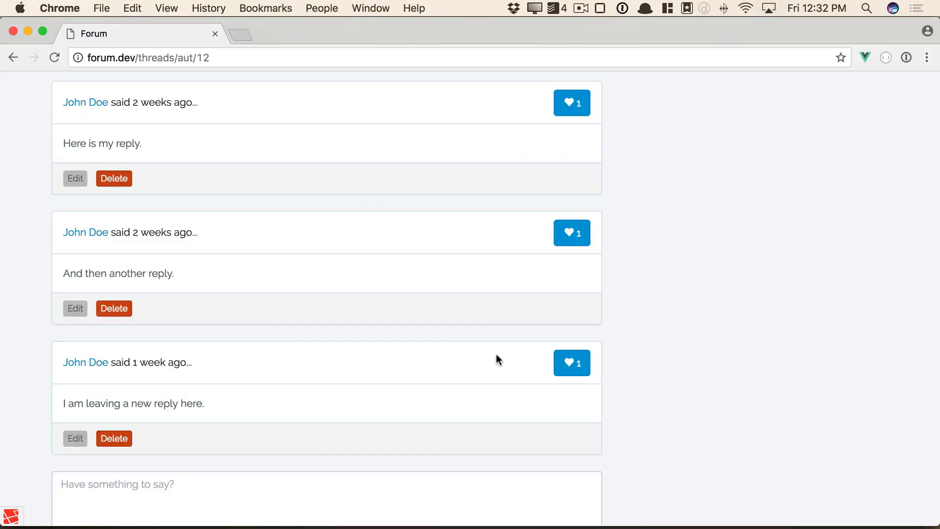
pyautogui.moveTo(579, 143)
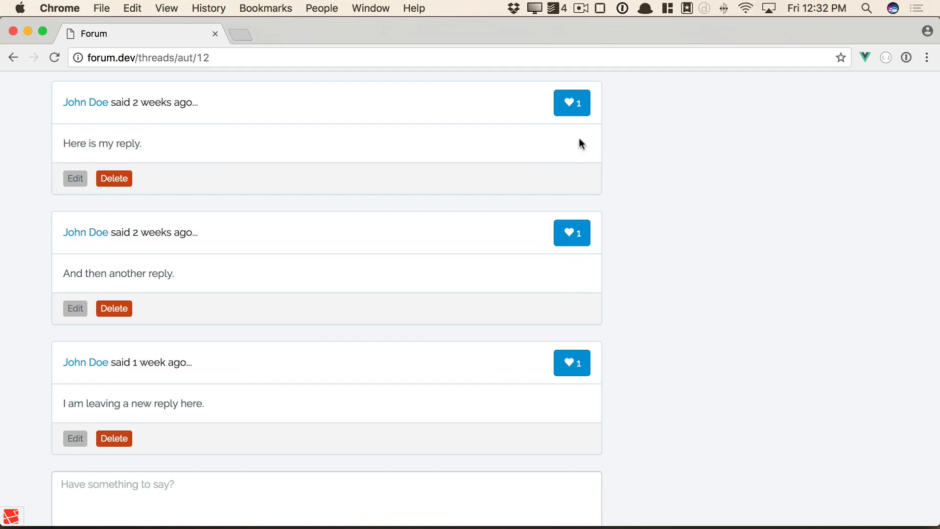
pyautogui.click(571, 362)
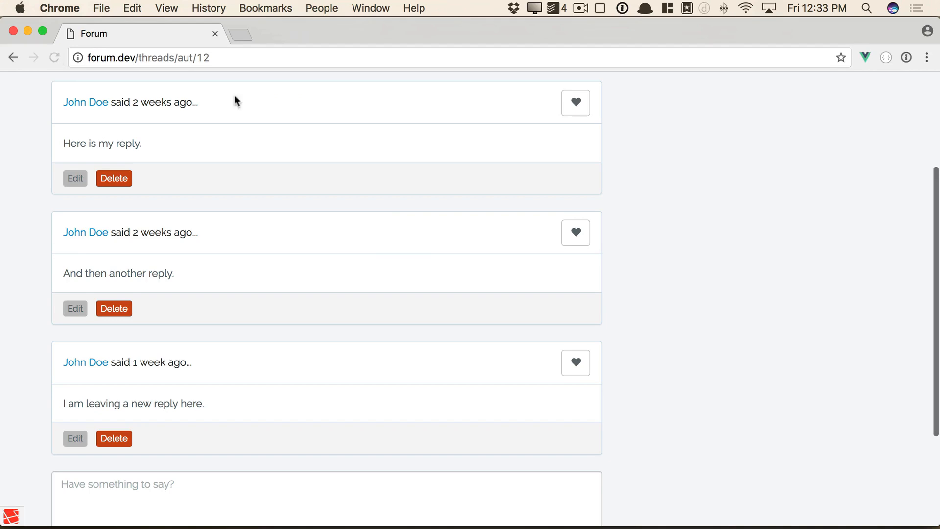
pyautogui.click(575, 233)
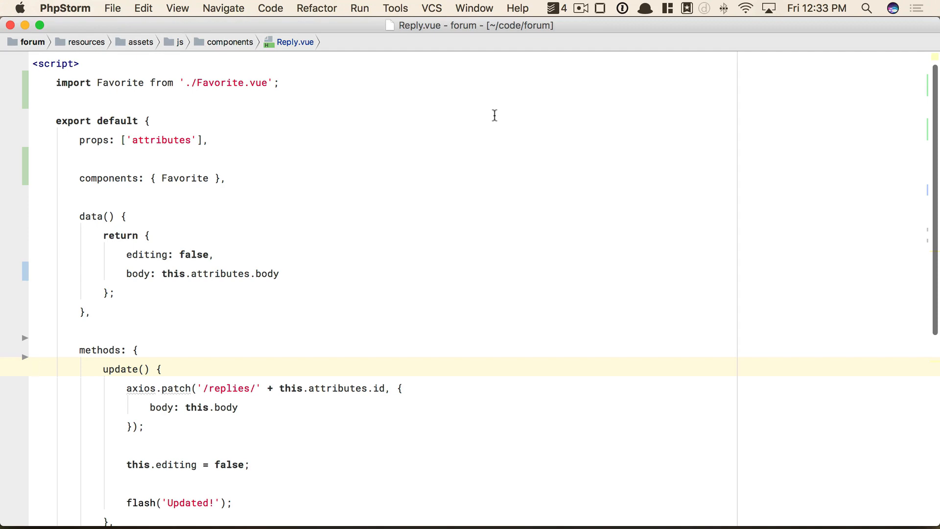
# Switch to Favorite.vue and rename favoritesCount to count and isFavorited to active.
pyautogui.press('cmd+e')
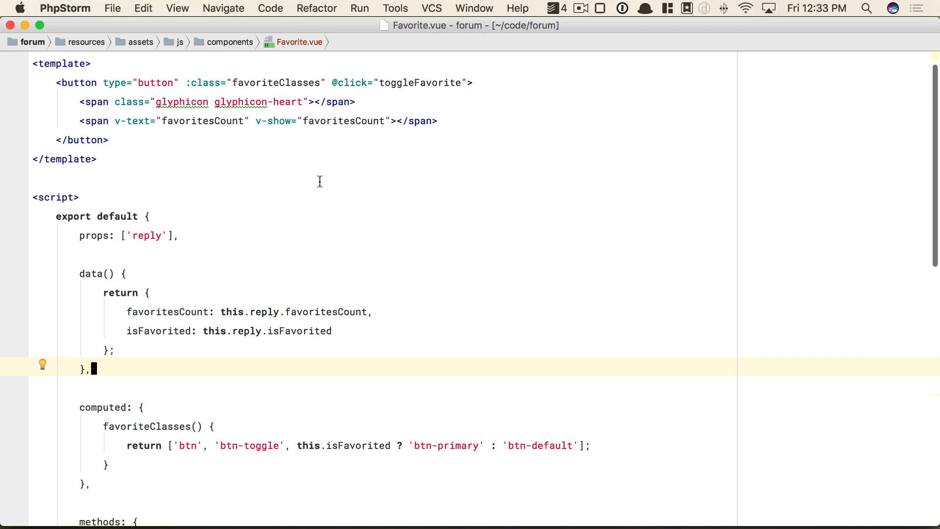
pyautogui.moveTo(239, 87)
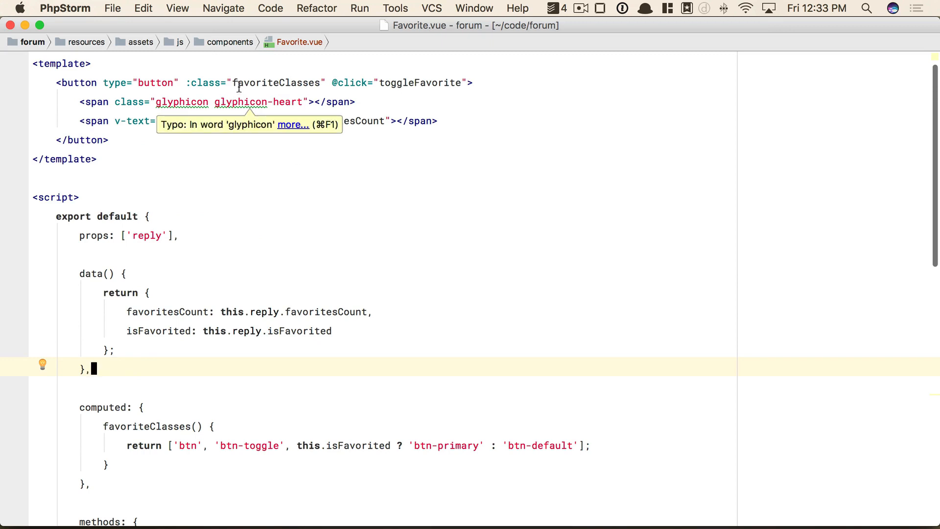
pyautogui.write('v-show="favoritesCount"')
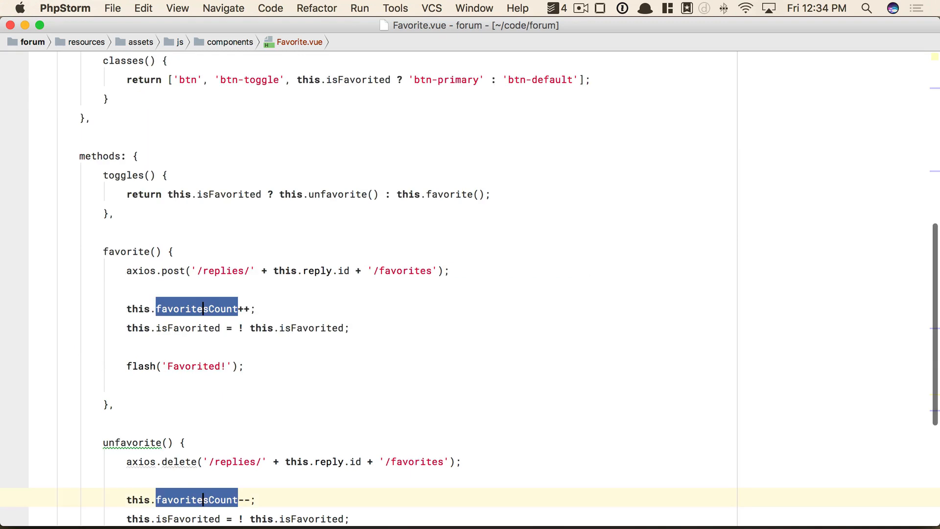
pyautogui.write('count')
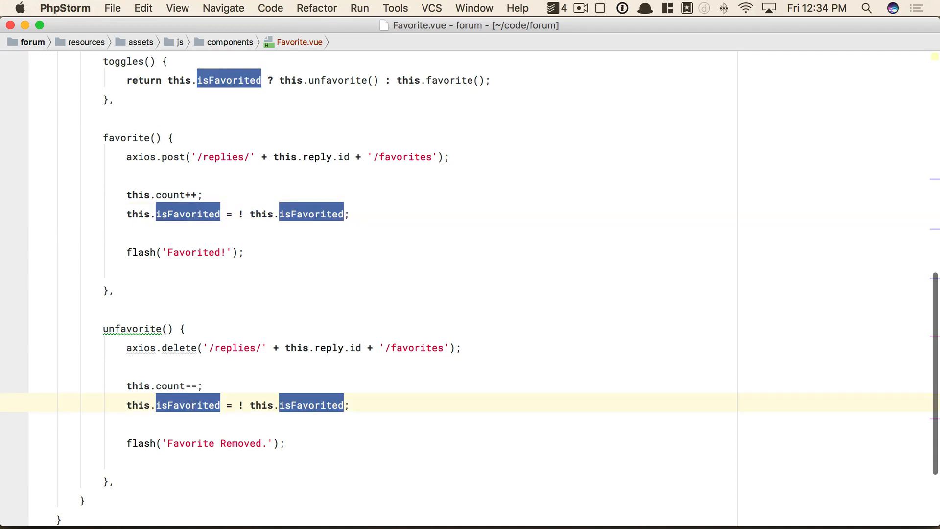
pyautogui.write('active: this.reply.active')
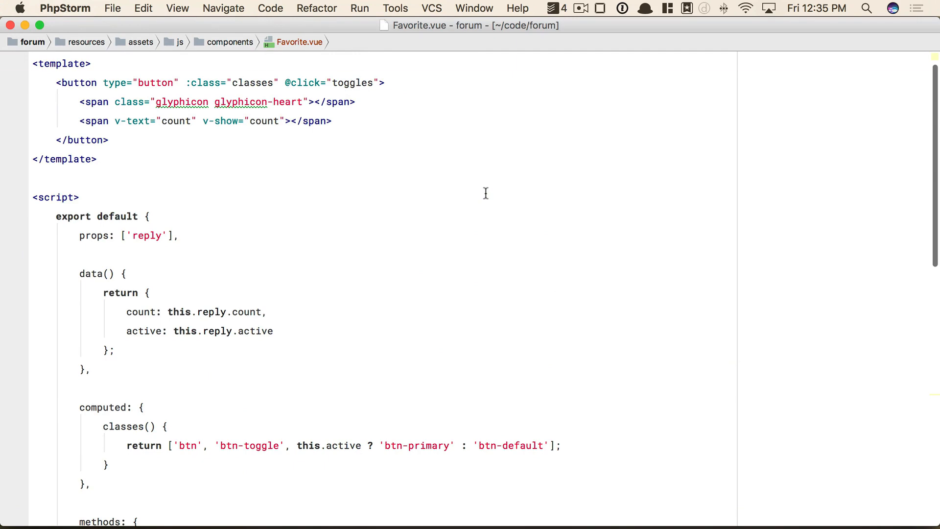
# Rename the toggles handler to toggle and begin editing the reply.count data reference.
pyautogui.scroll(-3)
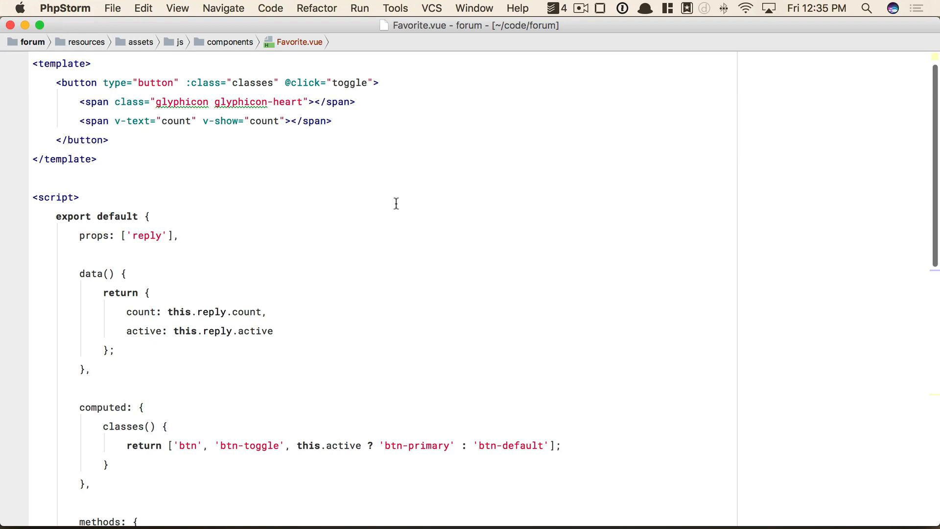
pyautogui.click(367, 83)
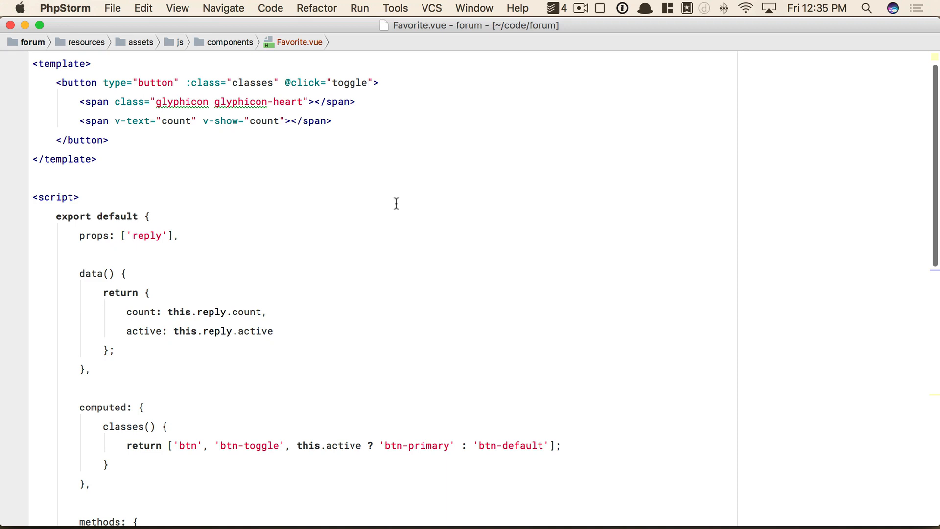
pyautogui.click(369, 82)
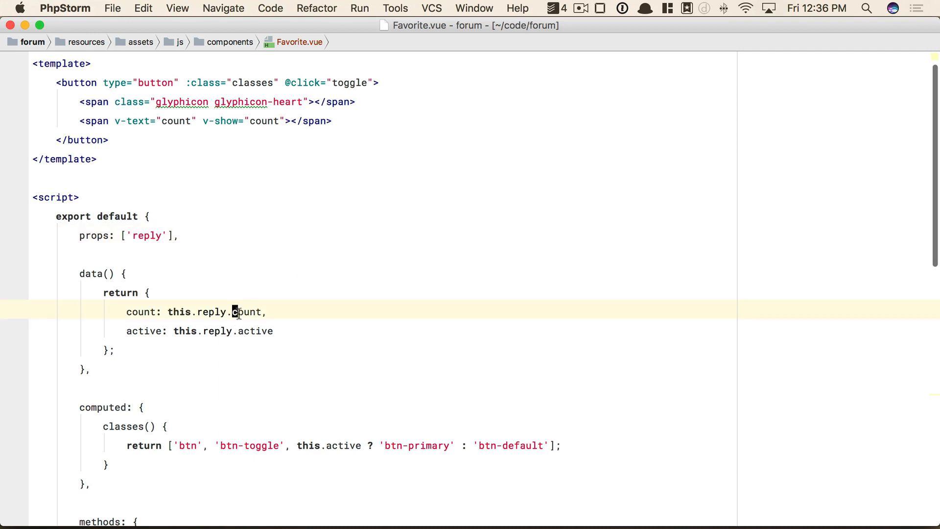
# Change data() to read this.reply.favoritesCount and this.reply.isFavorited.
pyautogui.press('backspace')
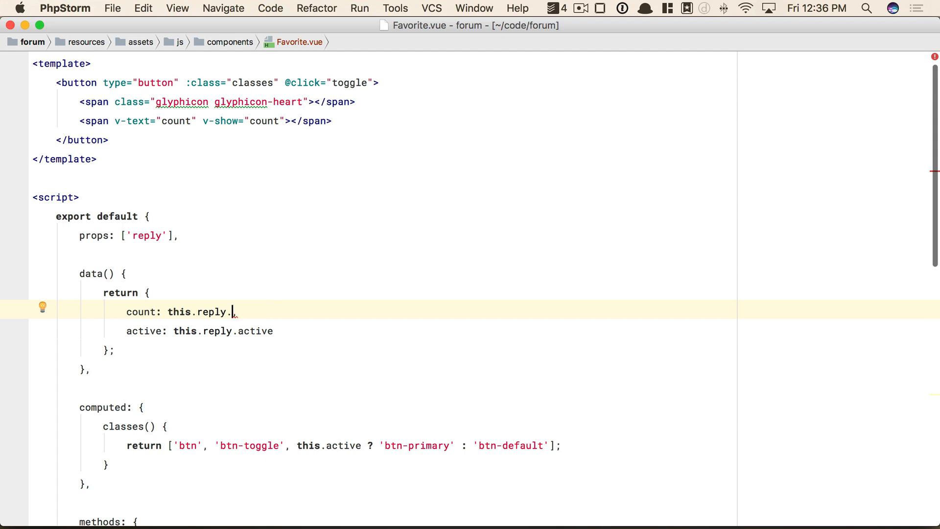
pyautogui.write('favoritesCount,')
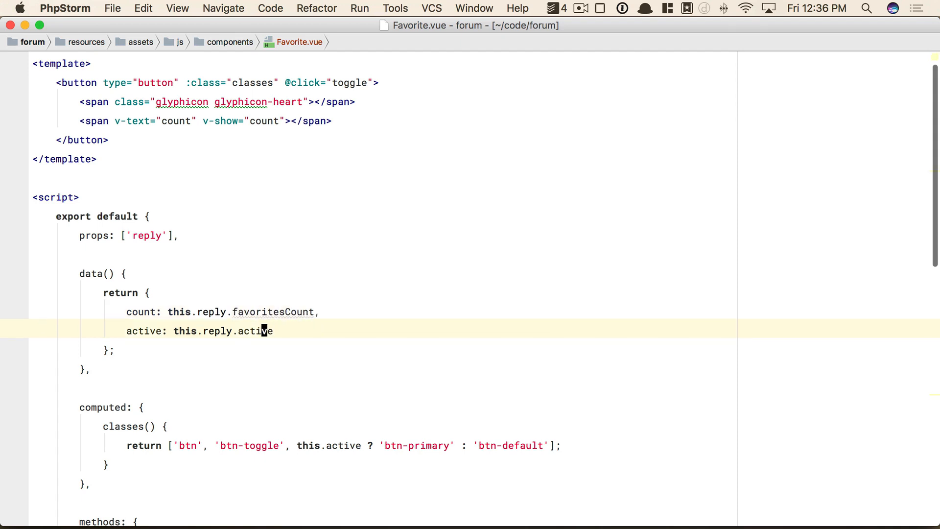
pyautogui.write('isFavorit')
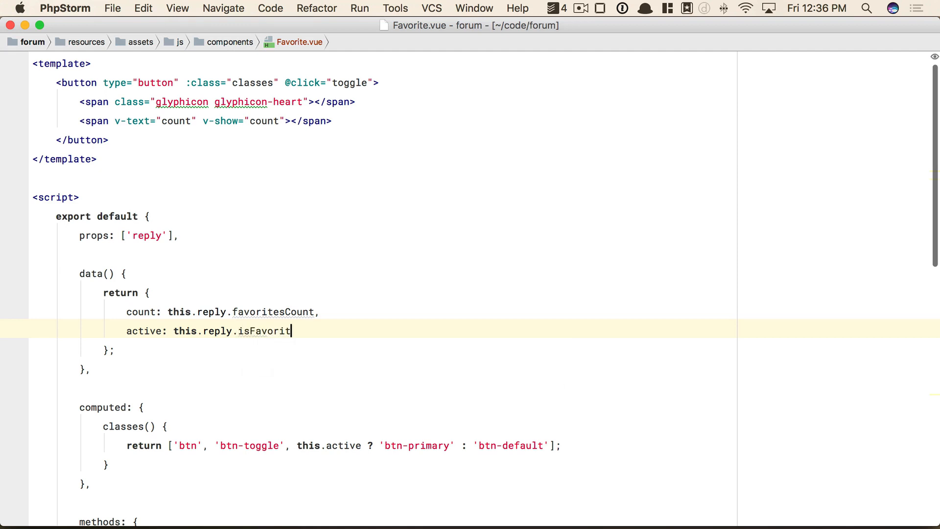
pyautogui.write('ed')
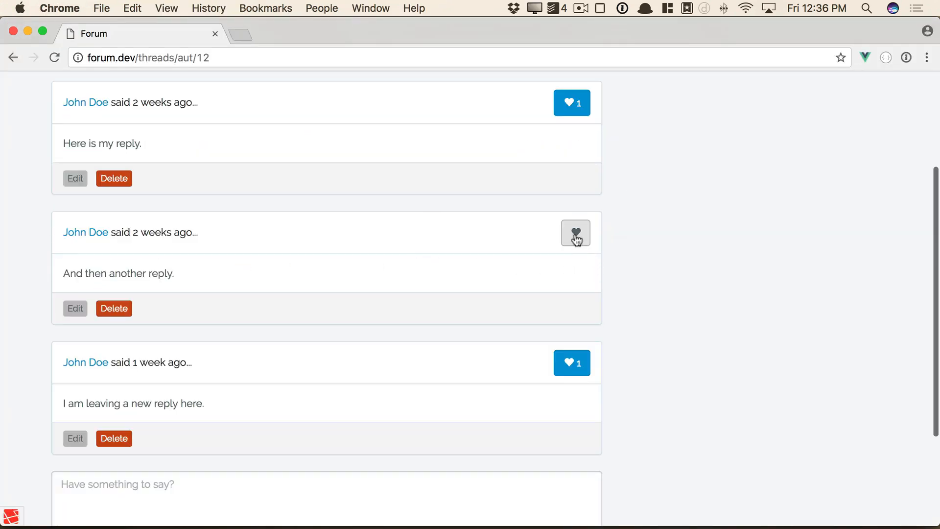
# Favorite the second reply and unfavorite the first via their heart buttons.
pyautogui.click(571, 234)
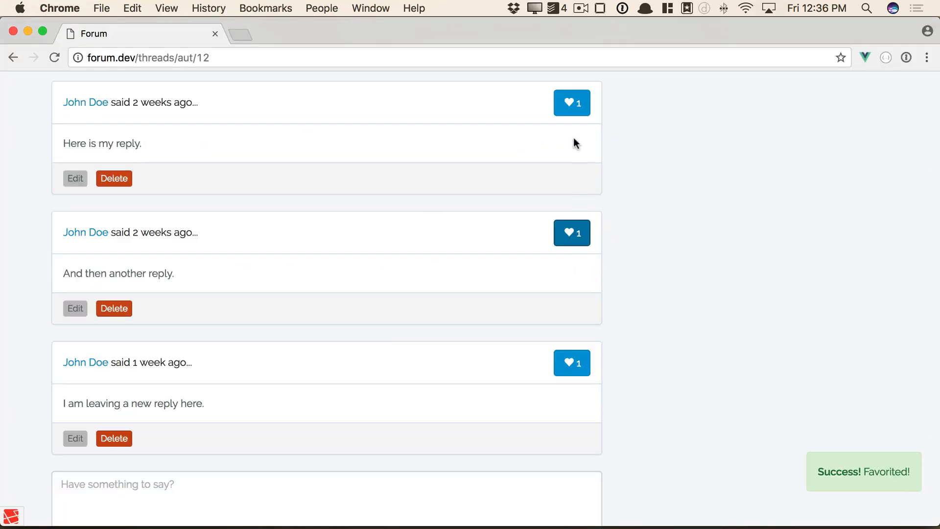
pyautogui.click(571, 103)
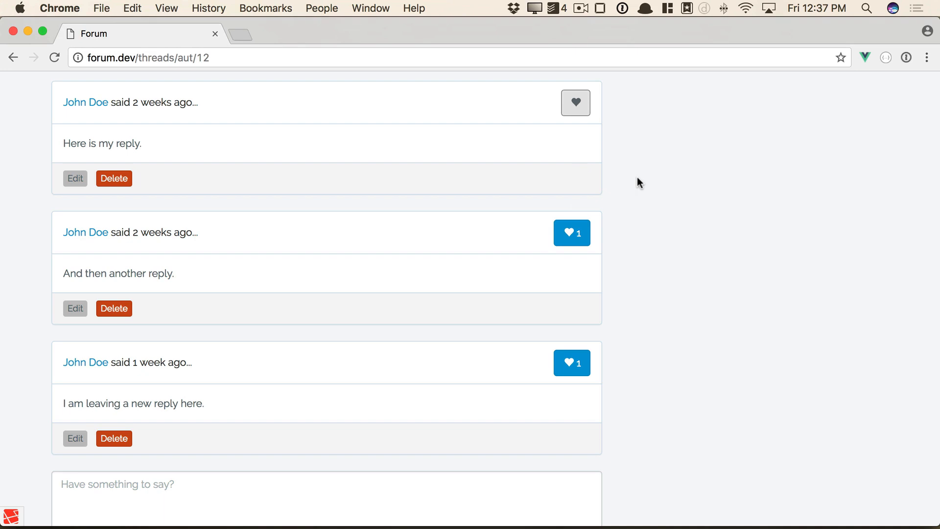